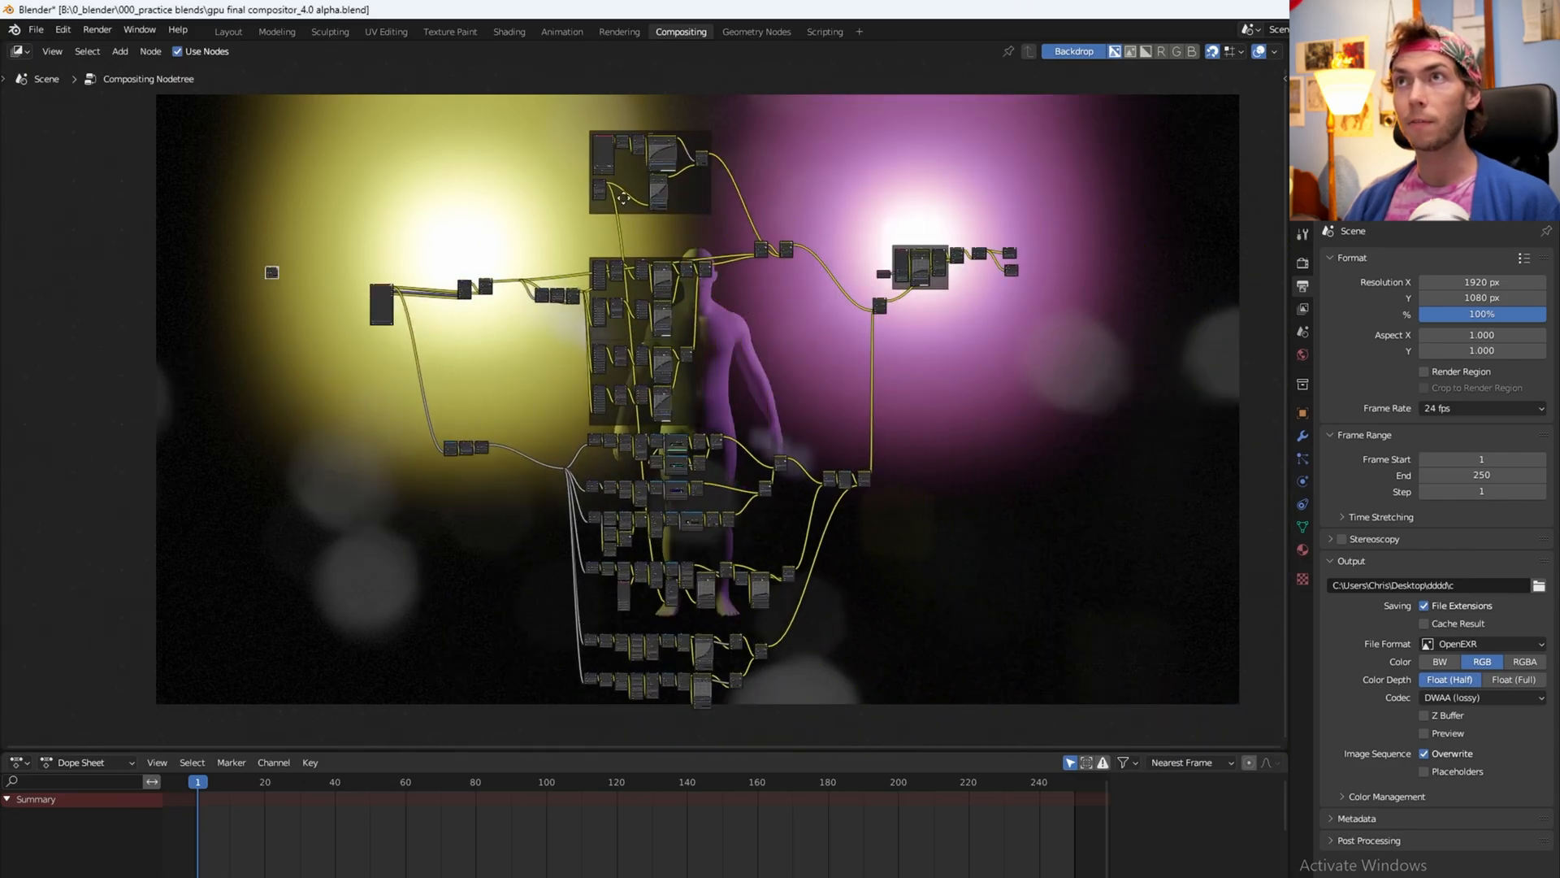
mouse_move(422, 139)
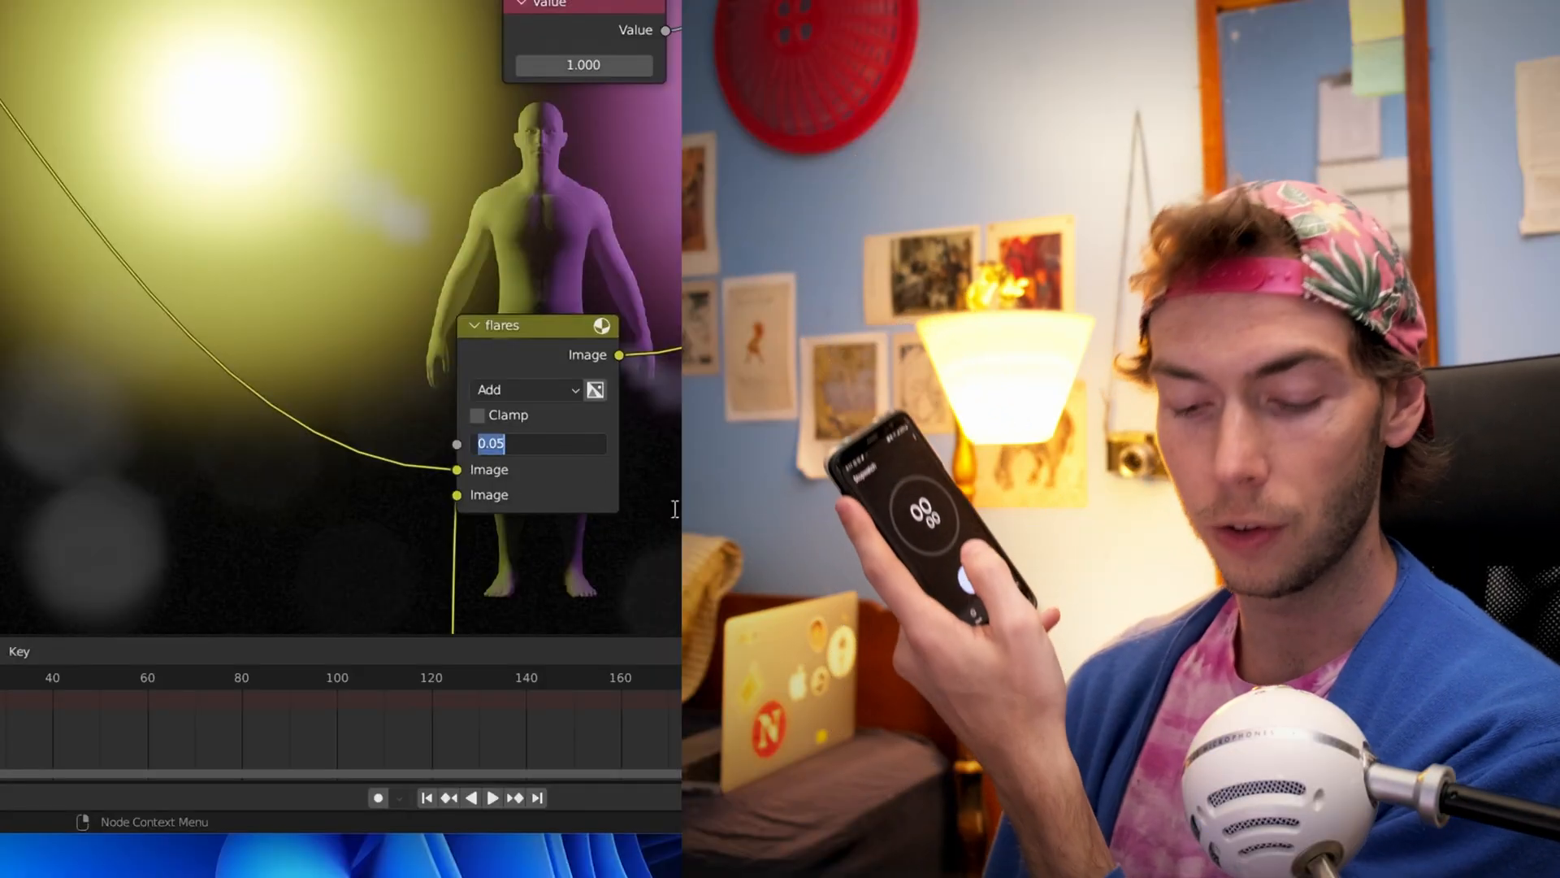
Step: Set the flares Add node's Fac to 1 so the composite recalculates for timing
type("1")
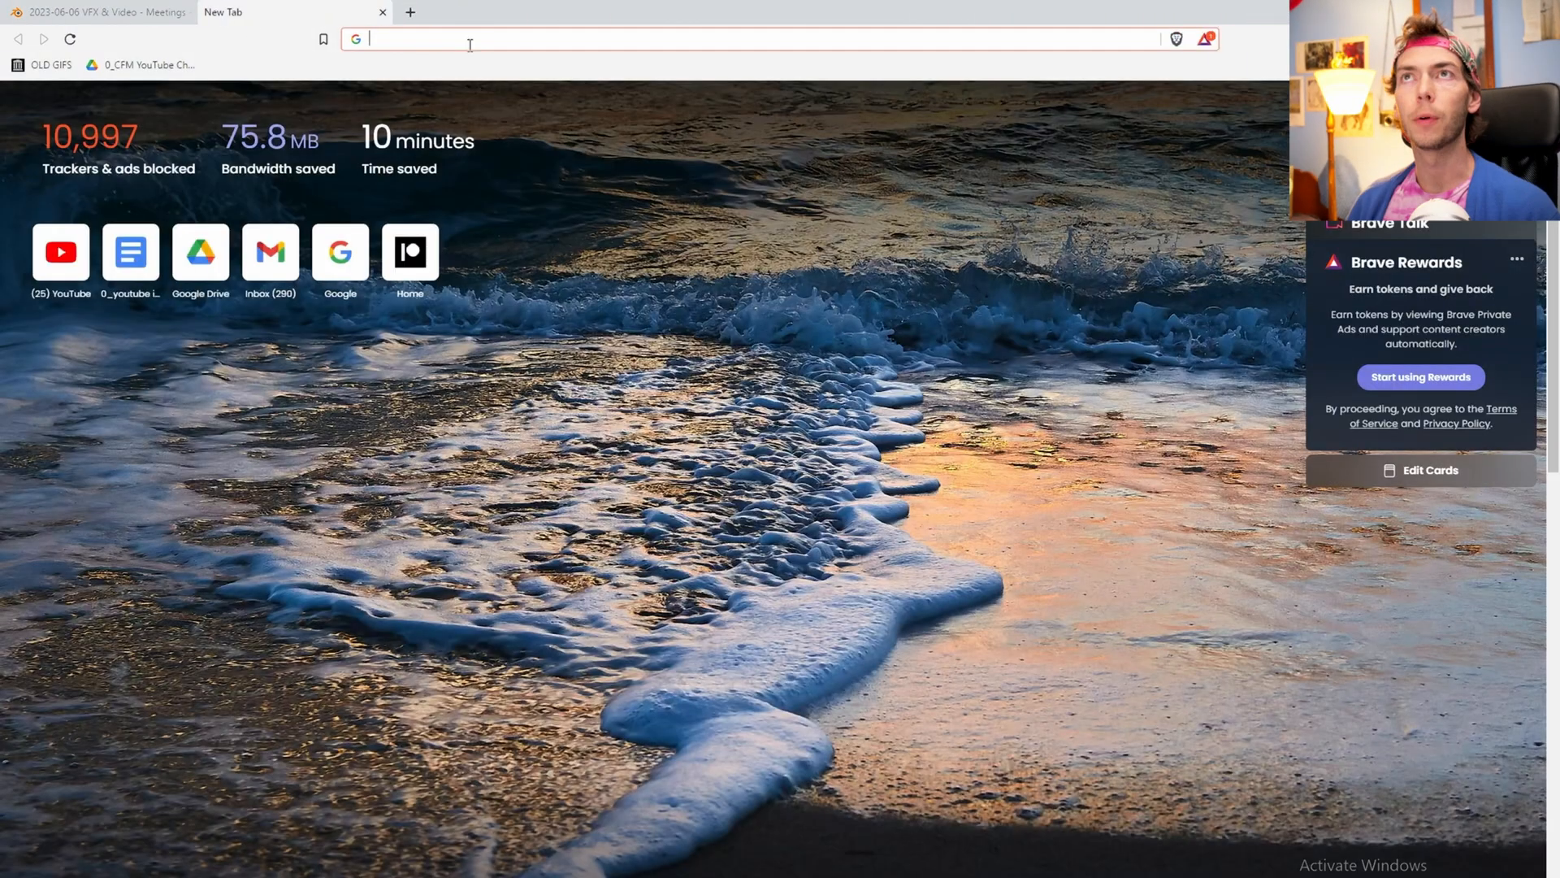
Step: Reach blender.org's experimental daily builds page listing the 4.0.0 Alpha download
type("b lender")
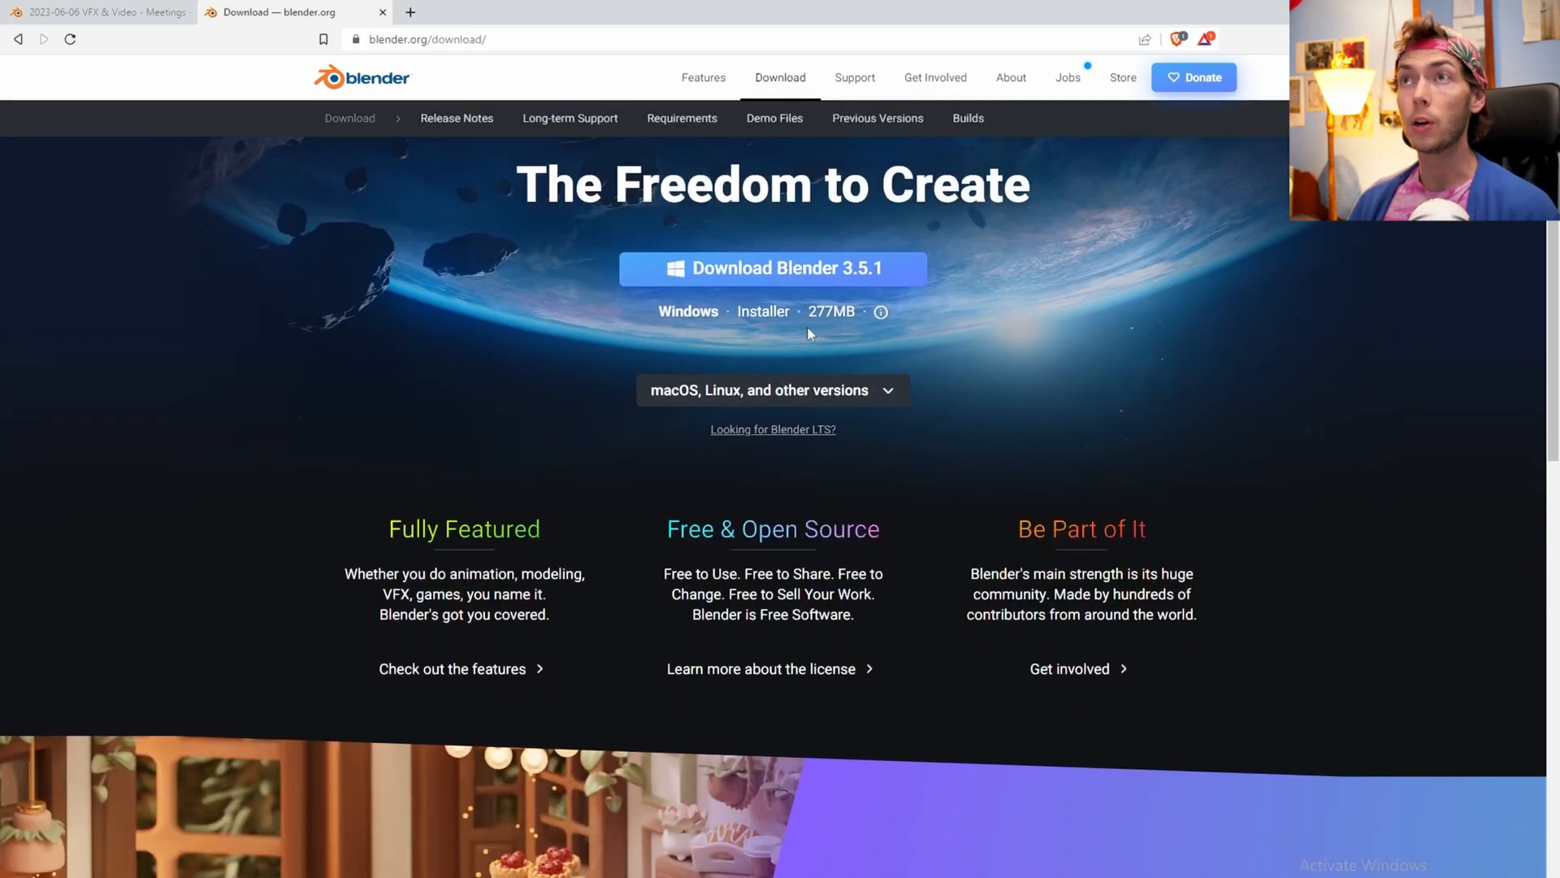
scroll("down", 3)
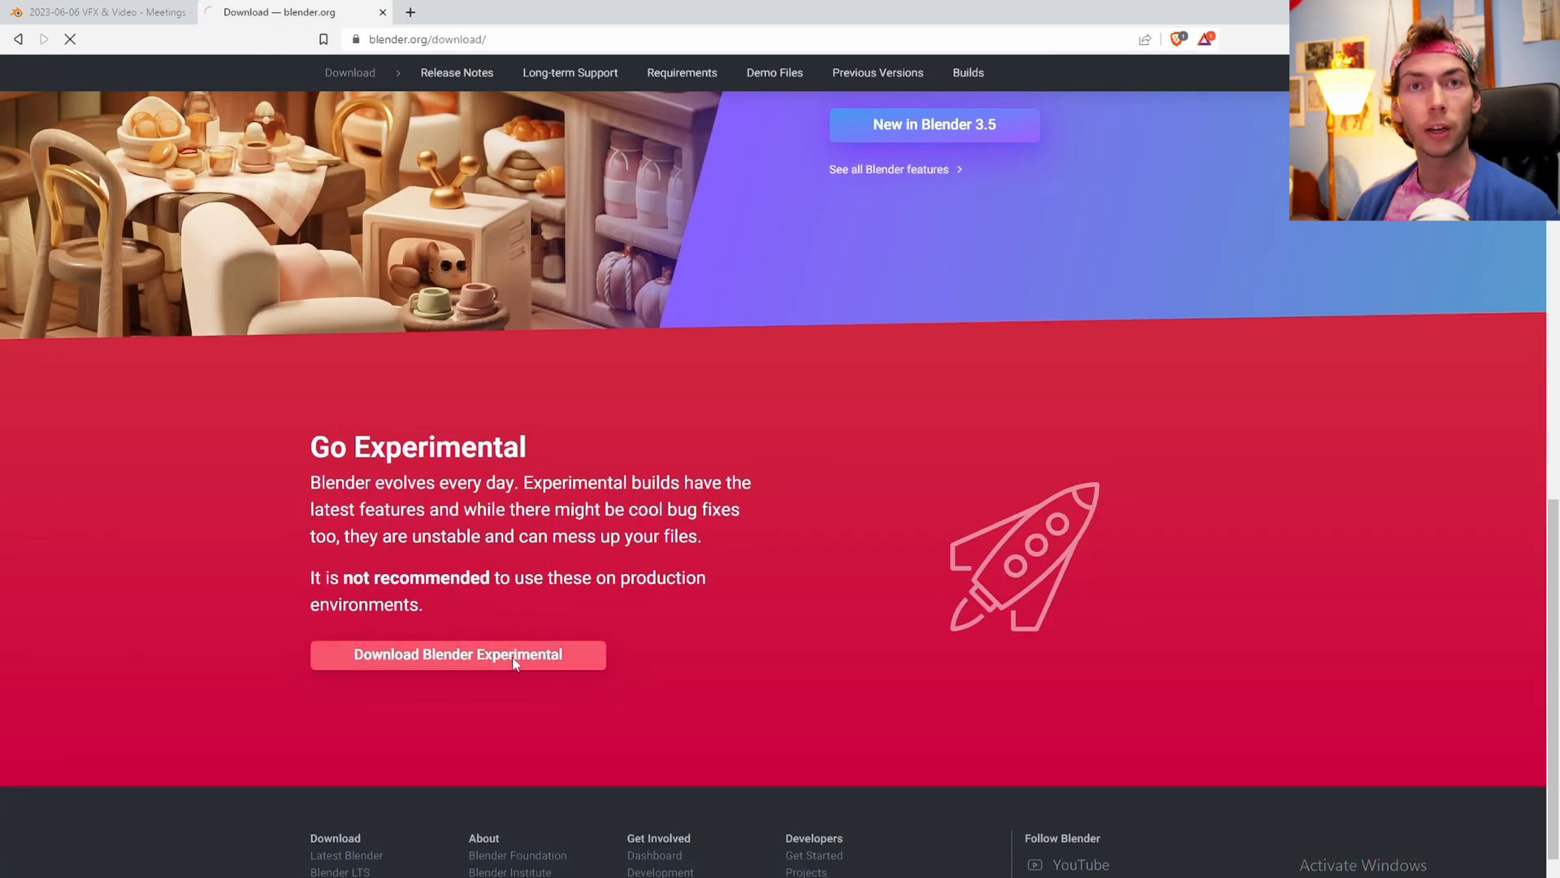
left_click(457, 654)
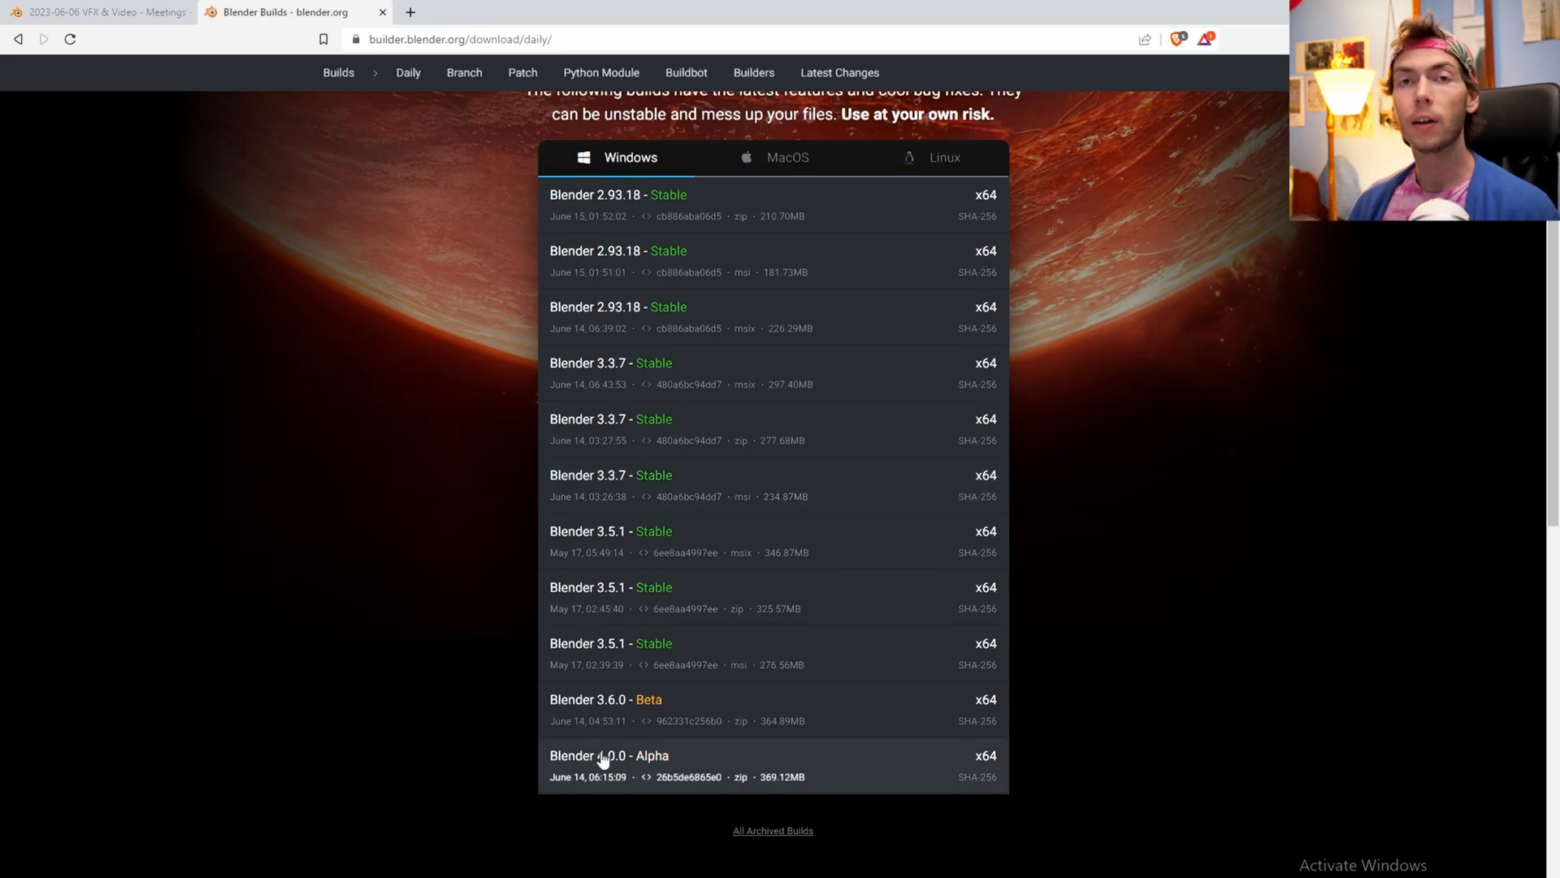
mouse_move(690, 640)
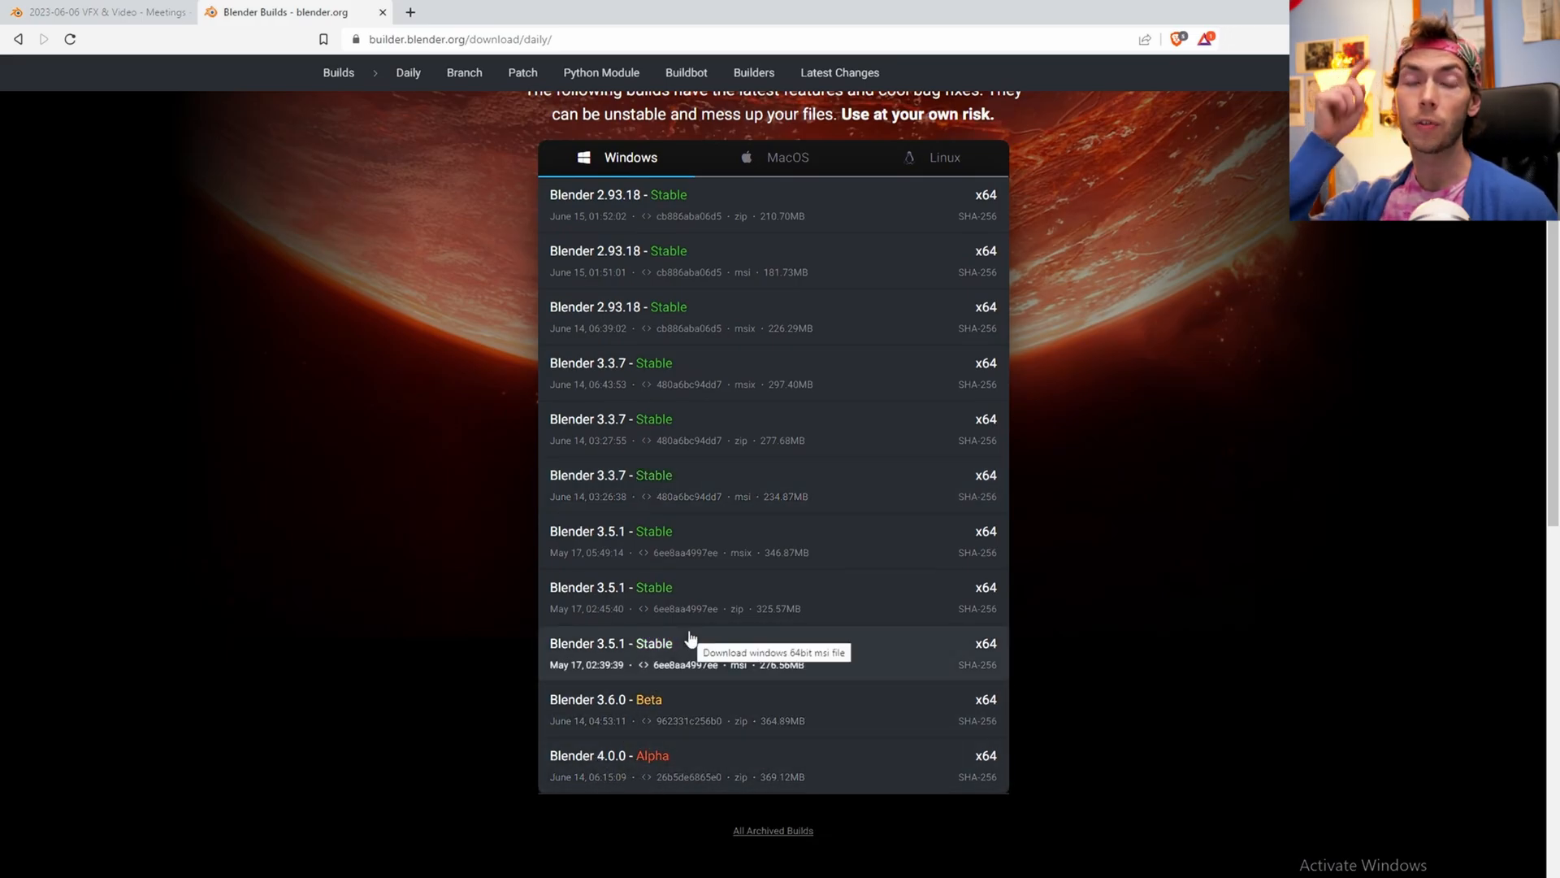
mouse_move(1032, 764)
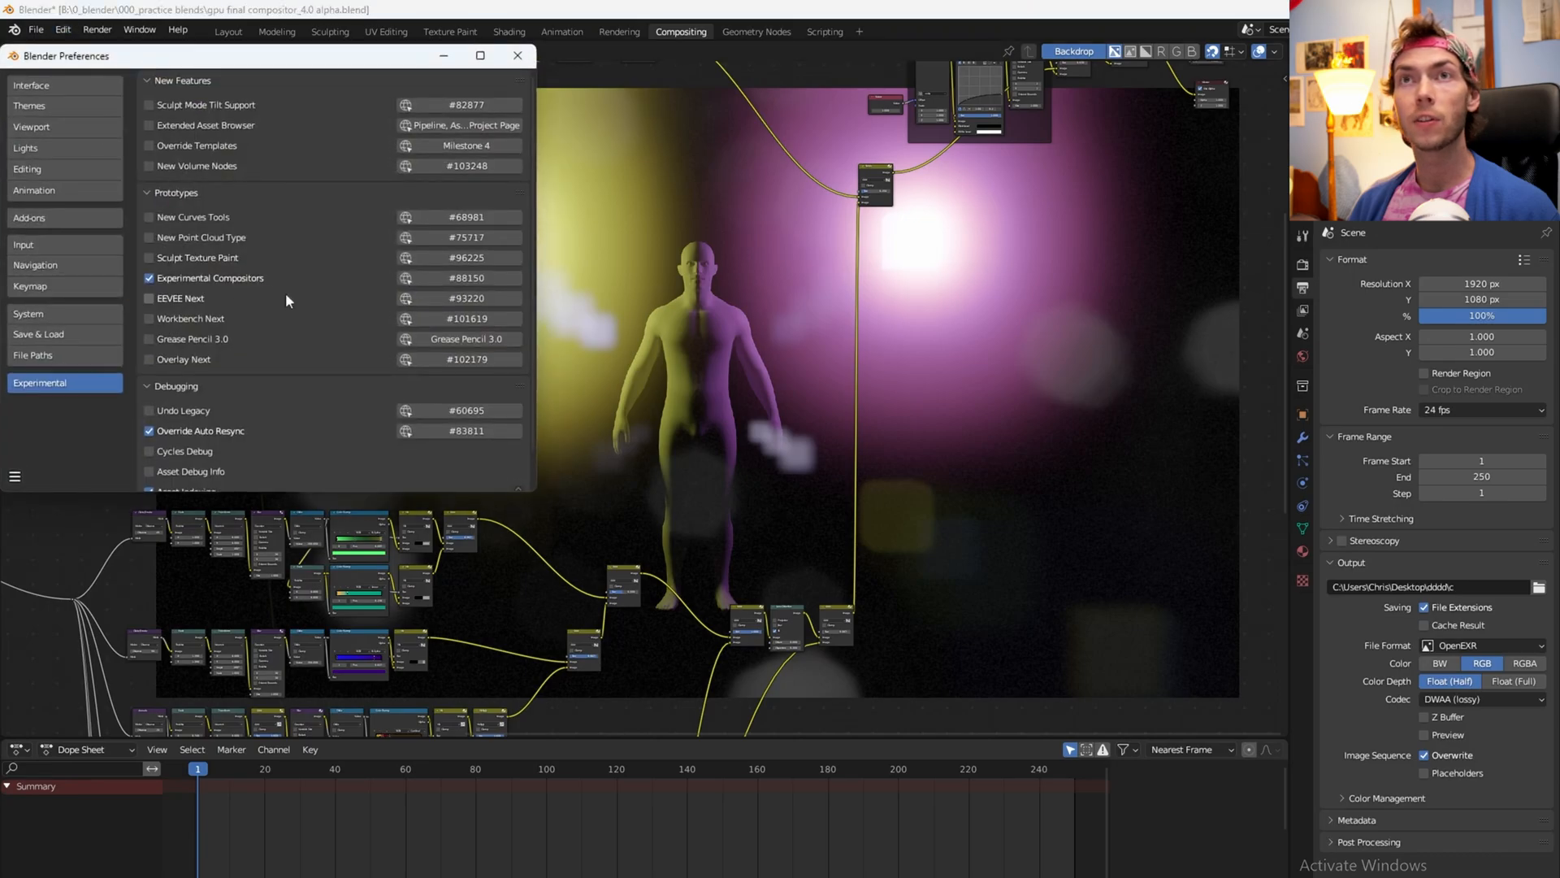
Step: Show Developer Extras enabled and Experimental Compositors ticked in Preferences, then close it
left_click(31, 85)
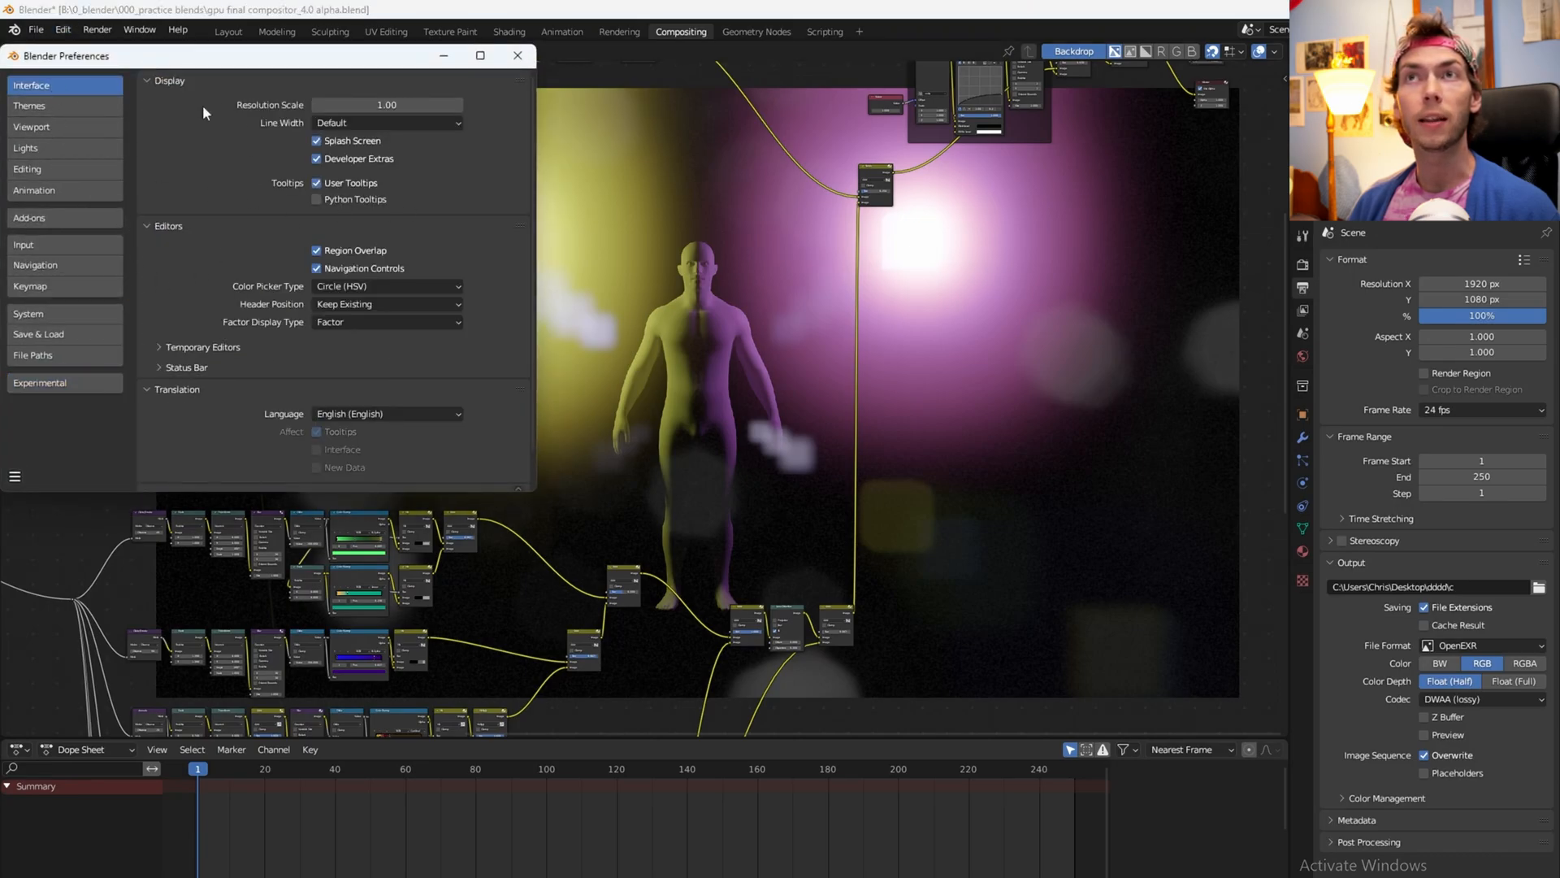
mouse_move(319, 162)
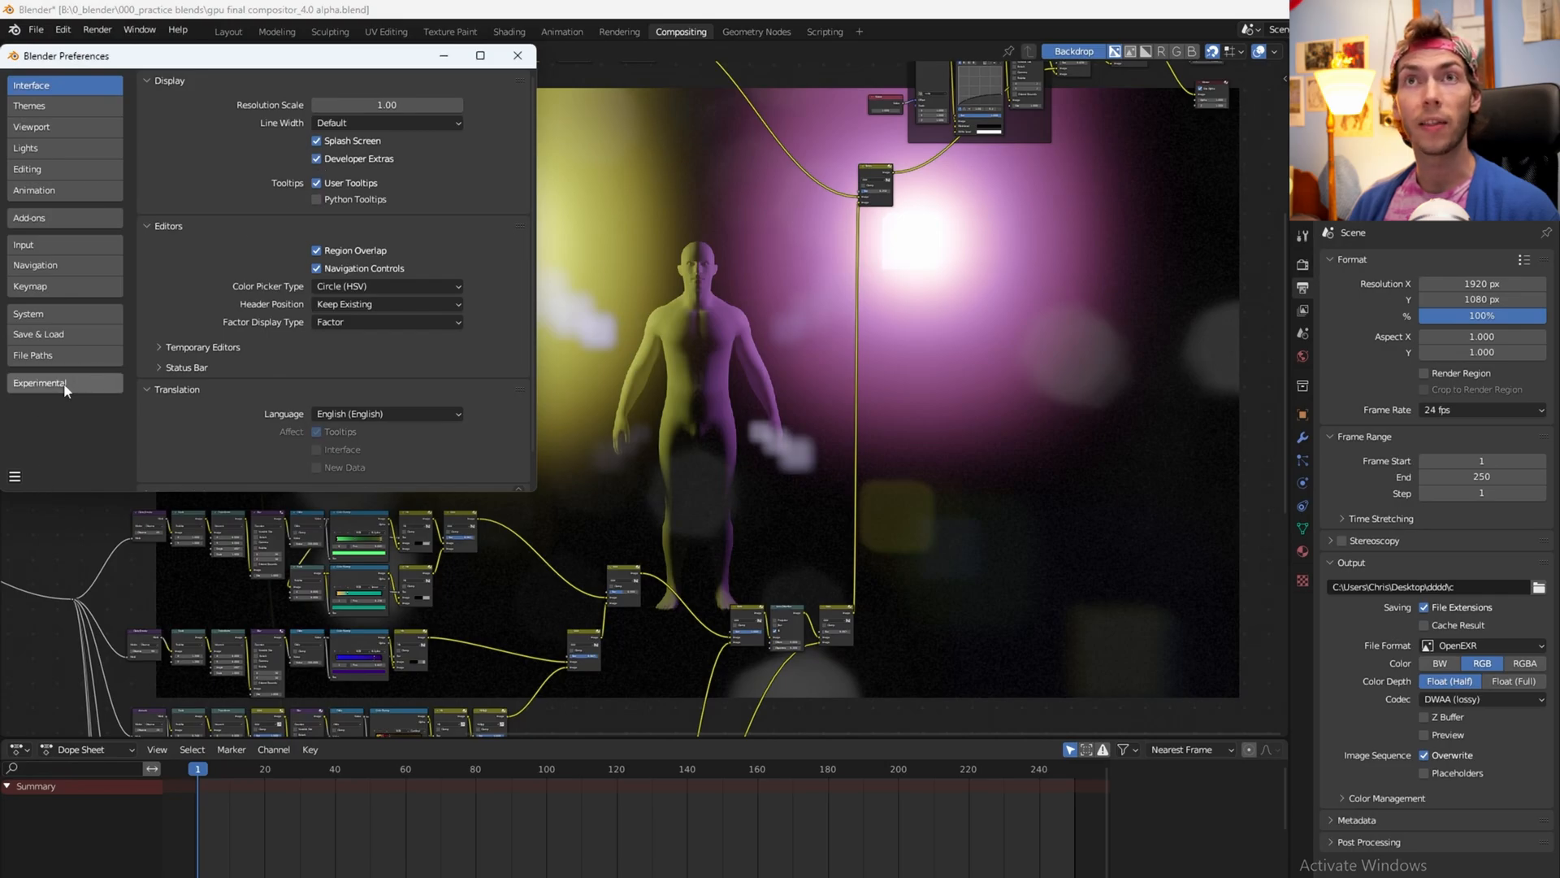
left_click(39, 382)
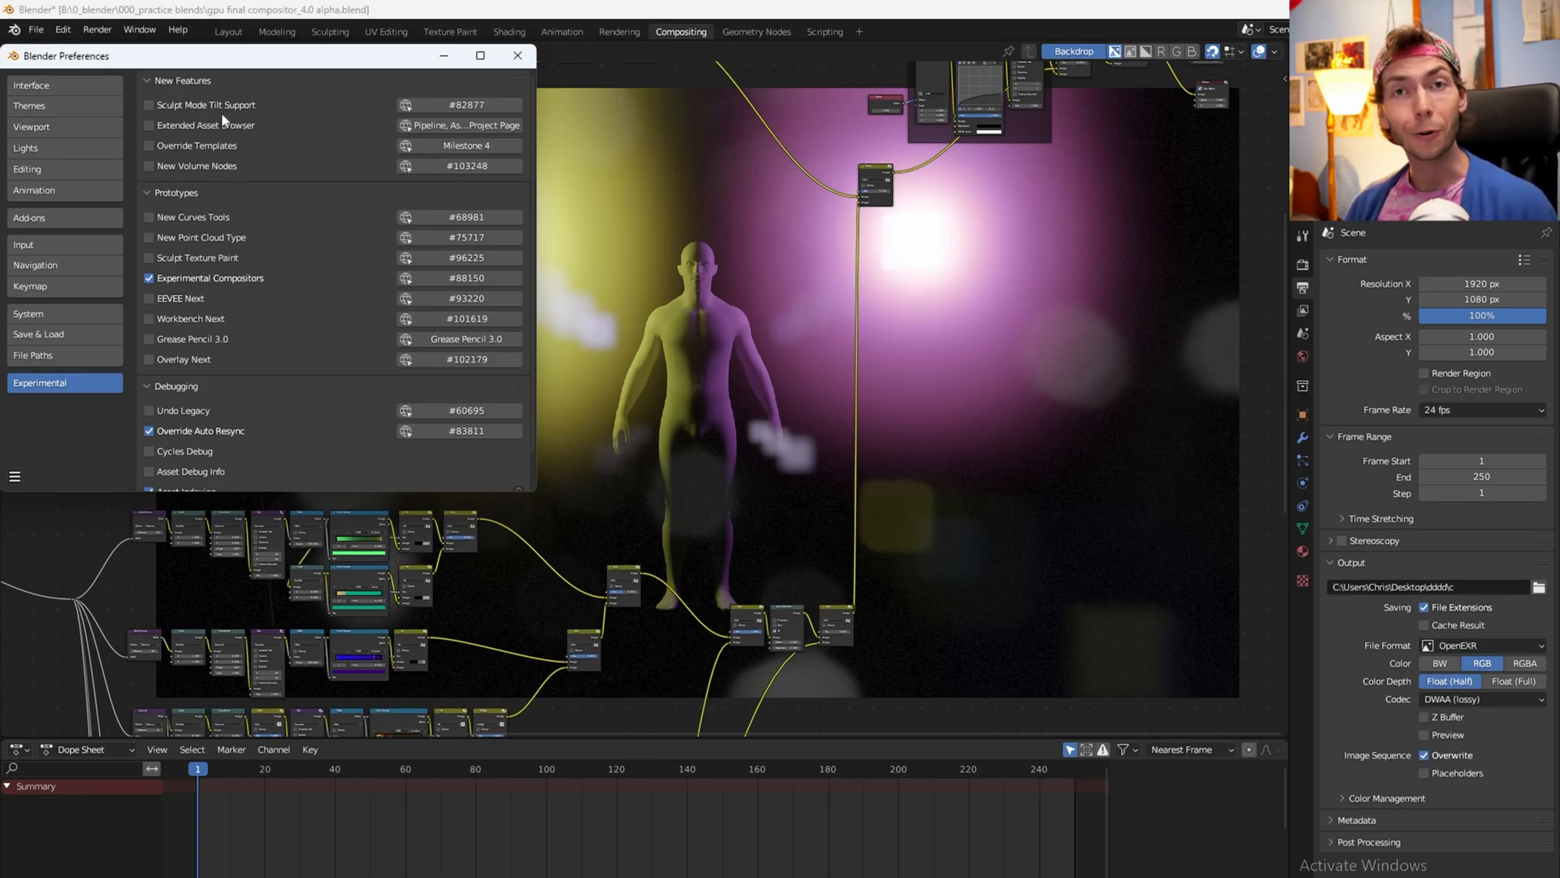
mouse_move(127, 166)
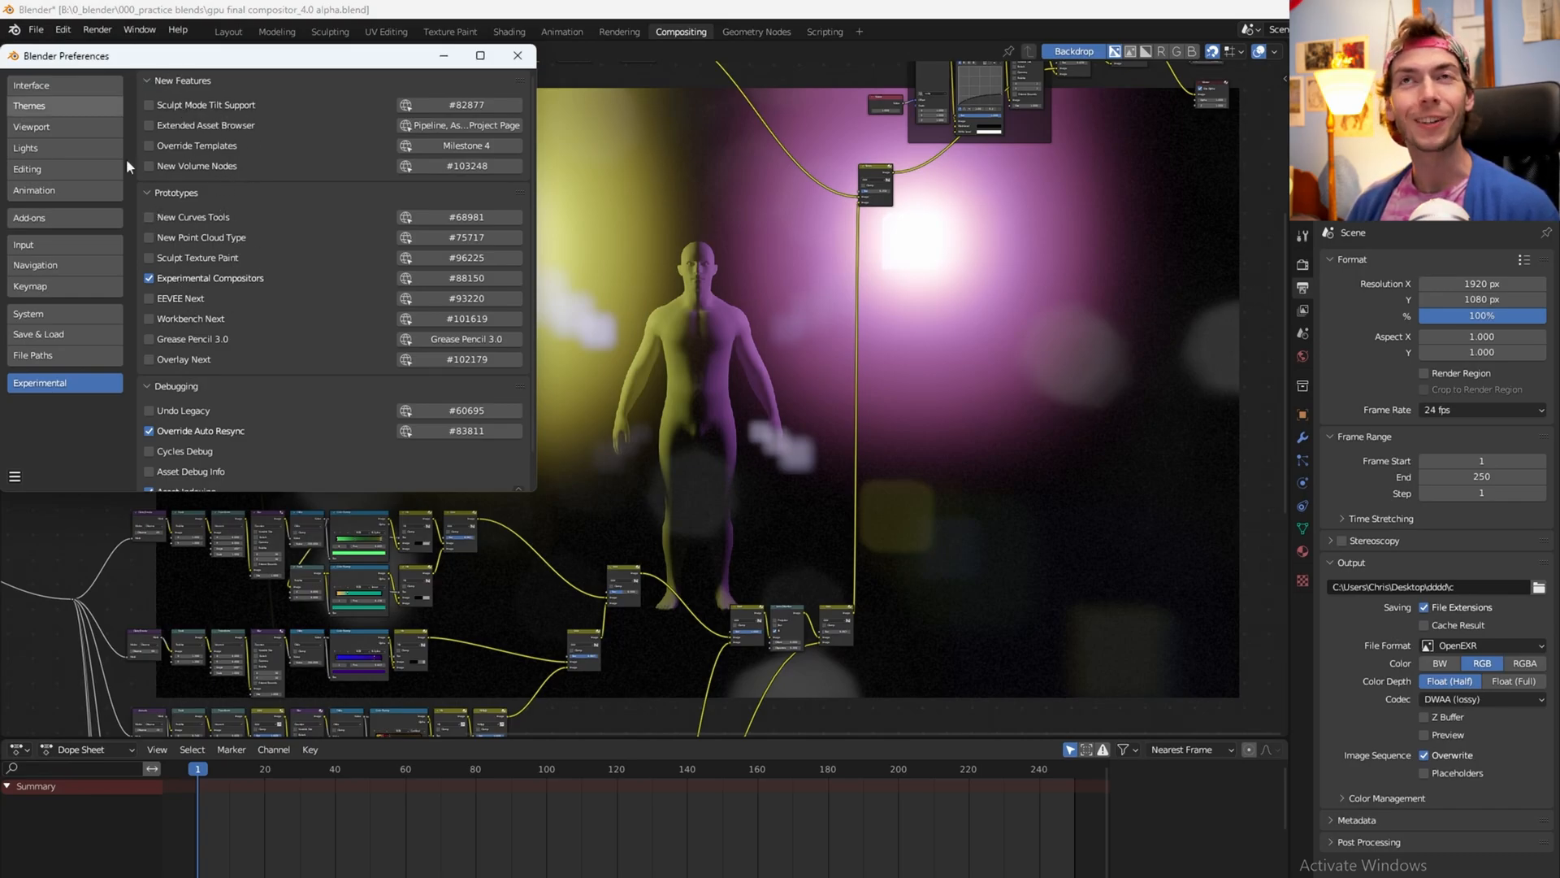
left_click(148, 278)
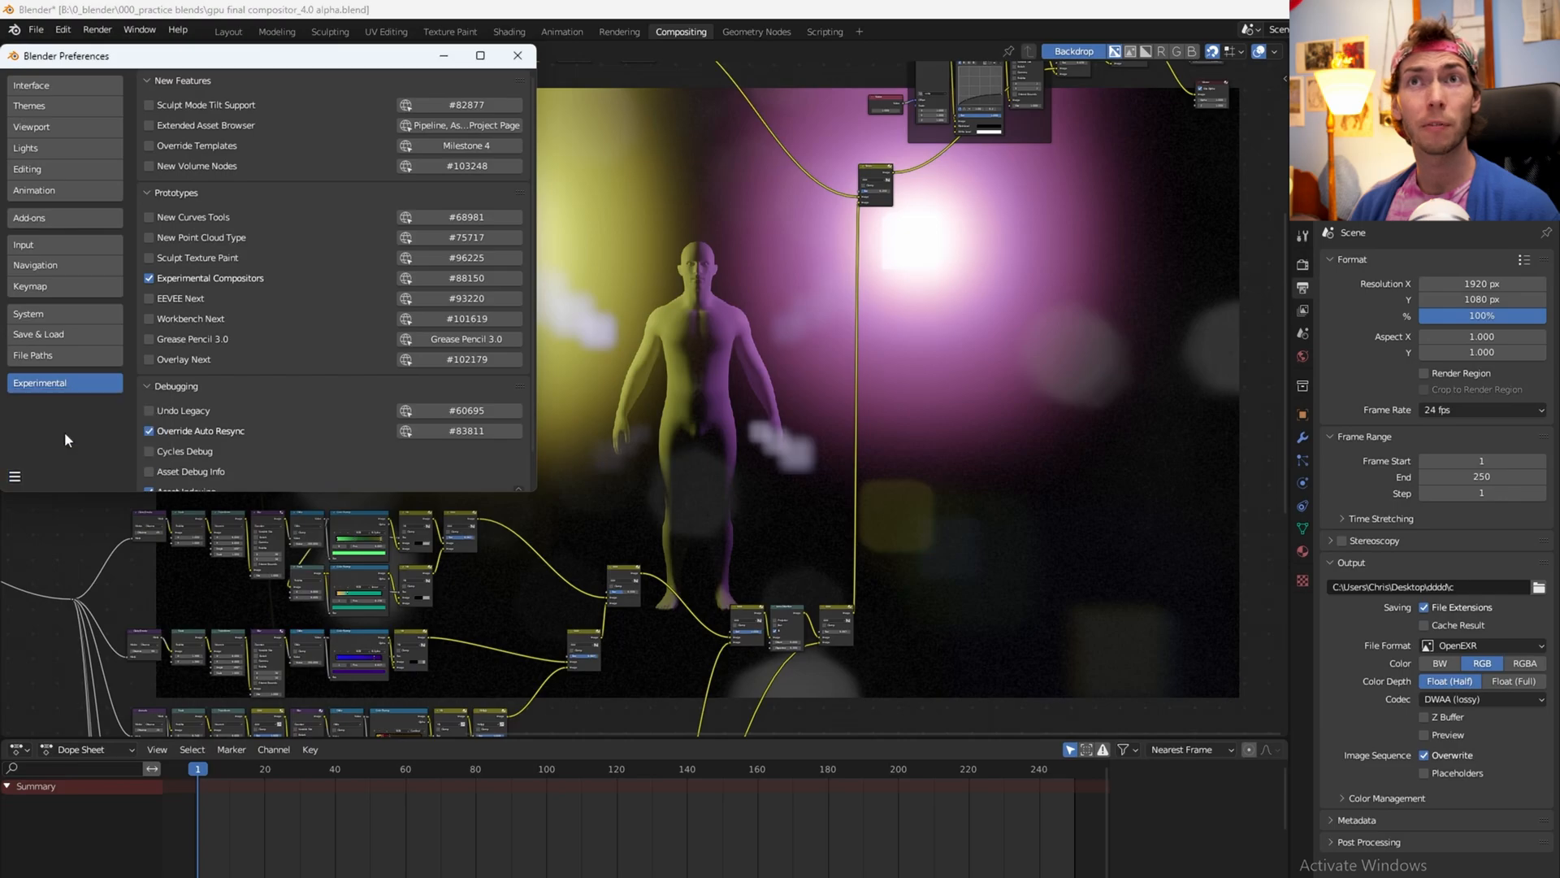
left_click(517, 55)
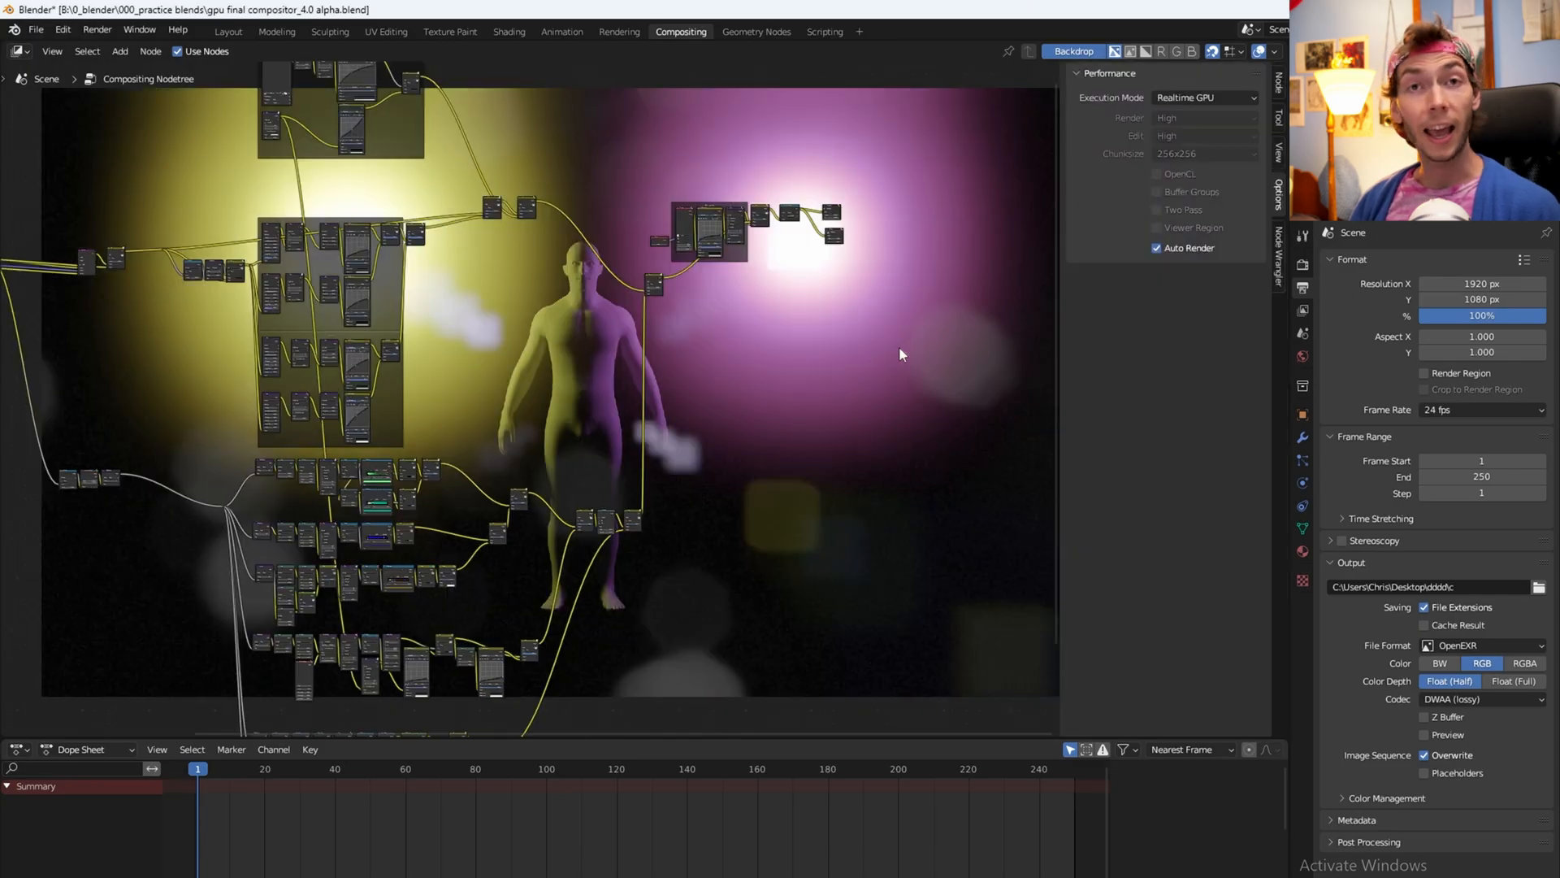
mouse_move(991, 310)
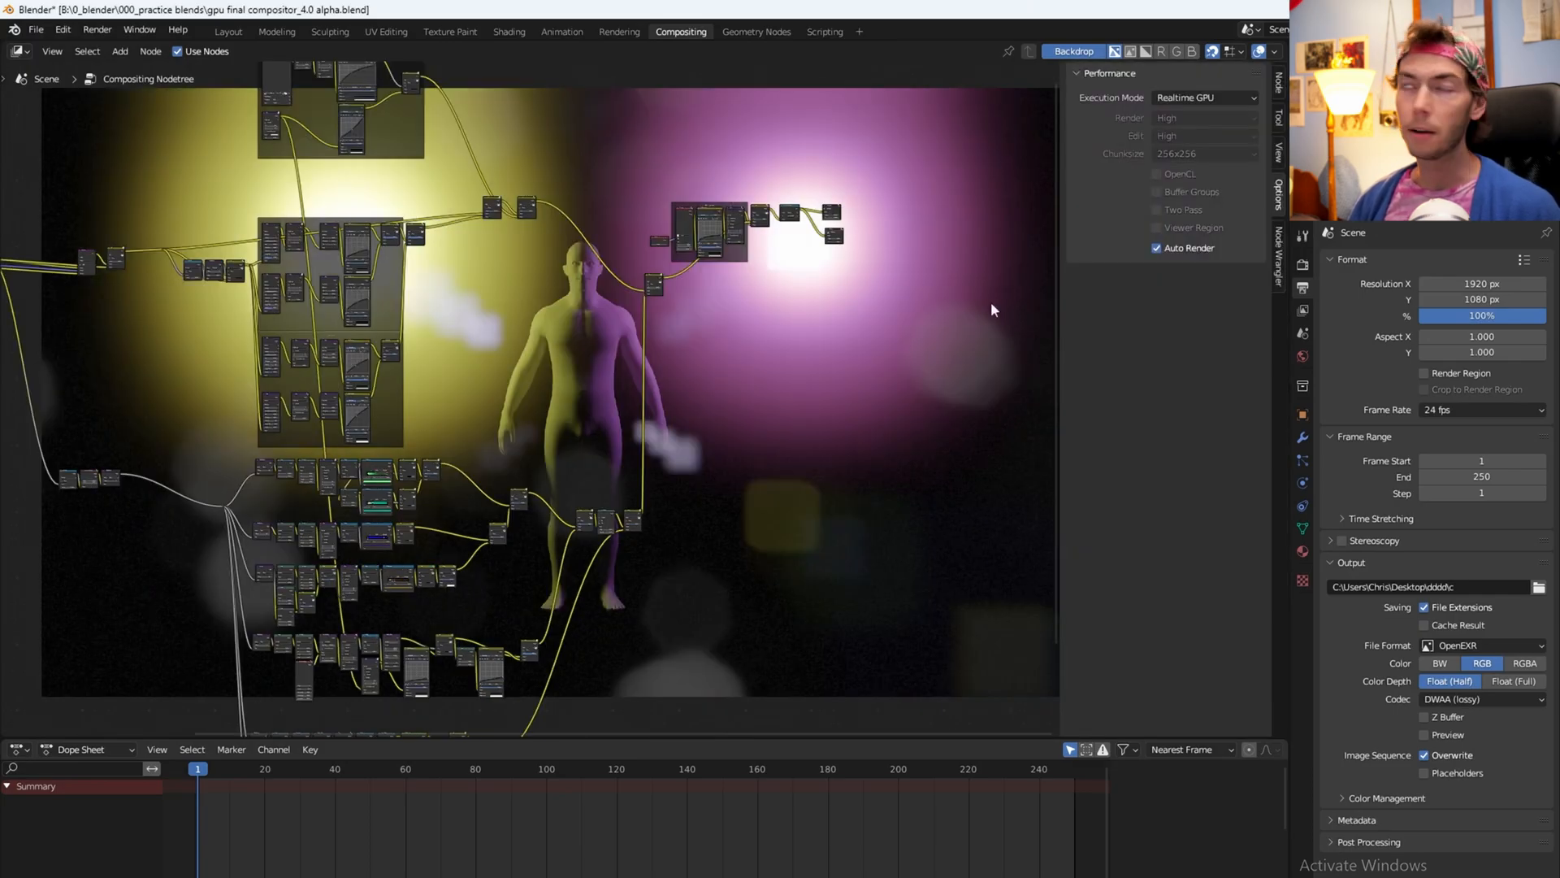
Step: Switch compositor Execution Mode to Tiled briefly, then back to Realtime GPU
left_click(1204, 98)
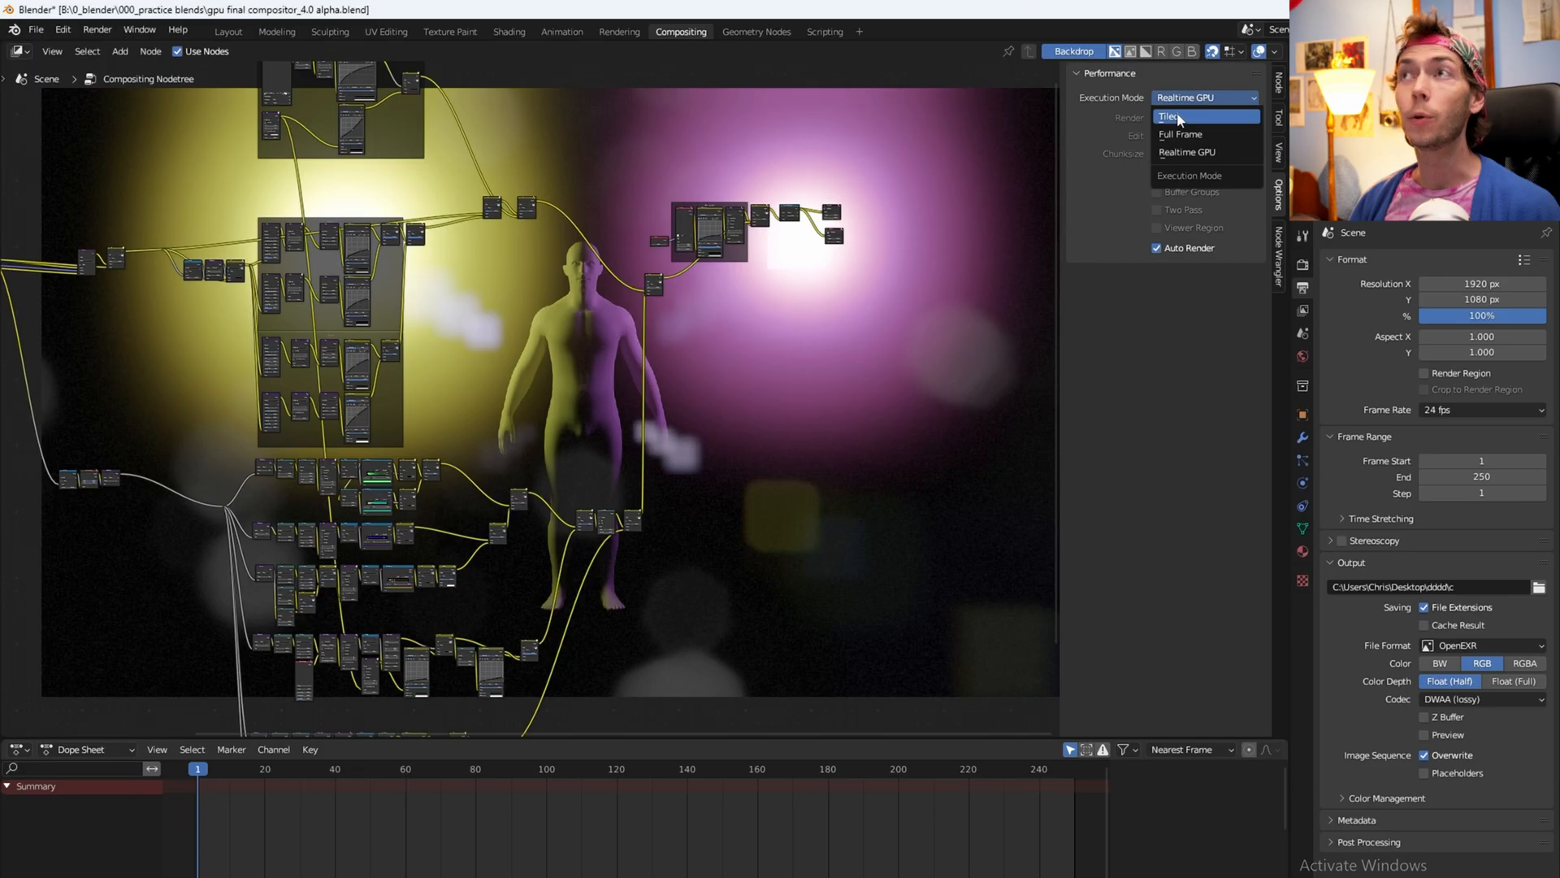
left_click(1168, 117)
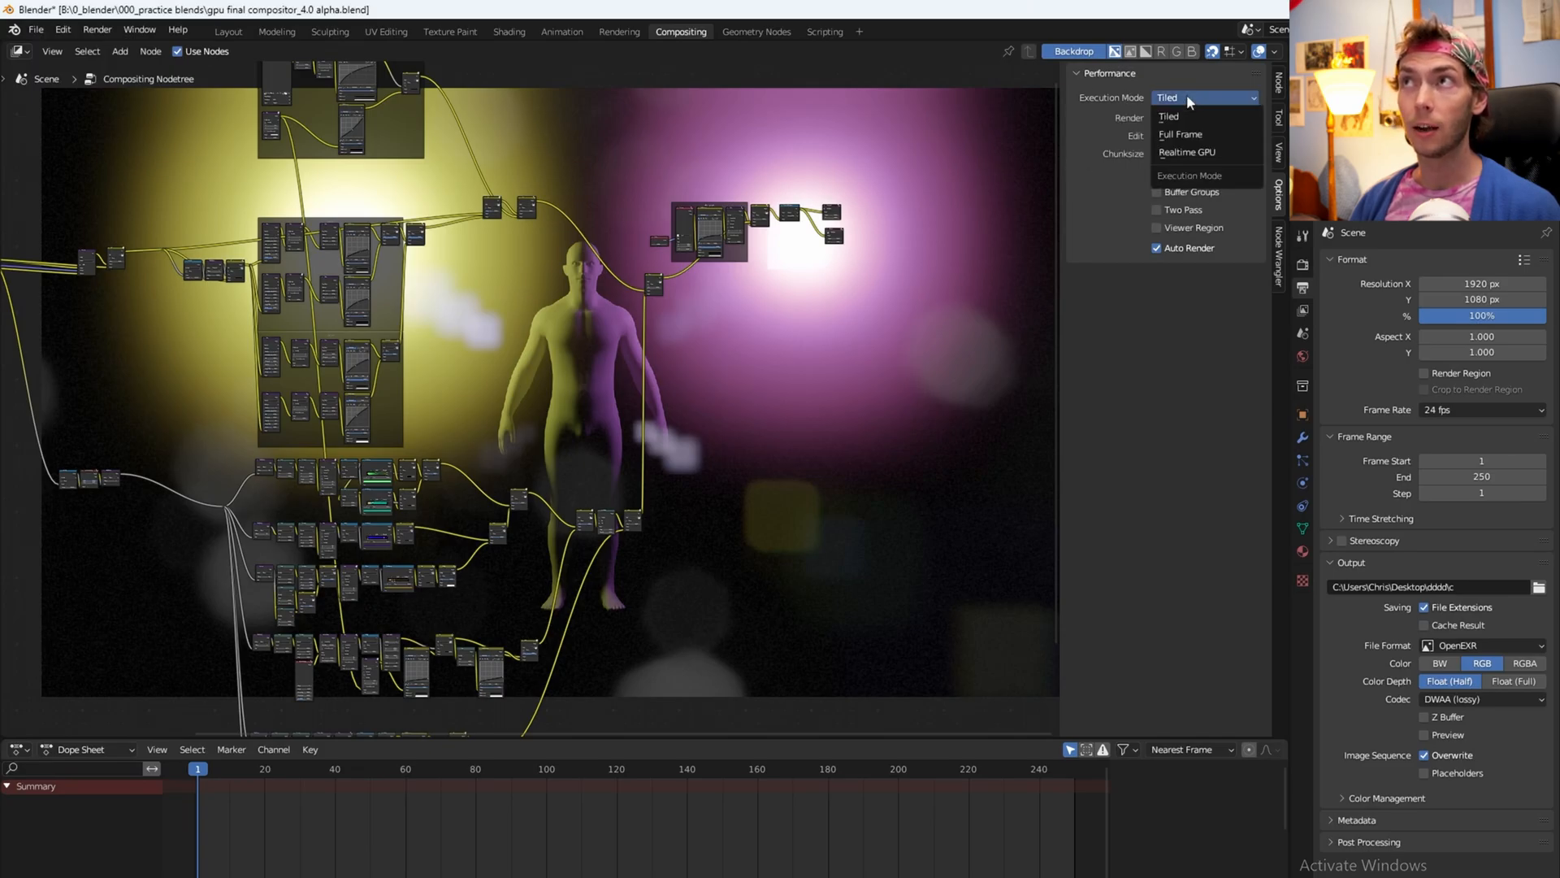
mouse_move(1199, 153)
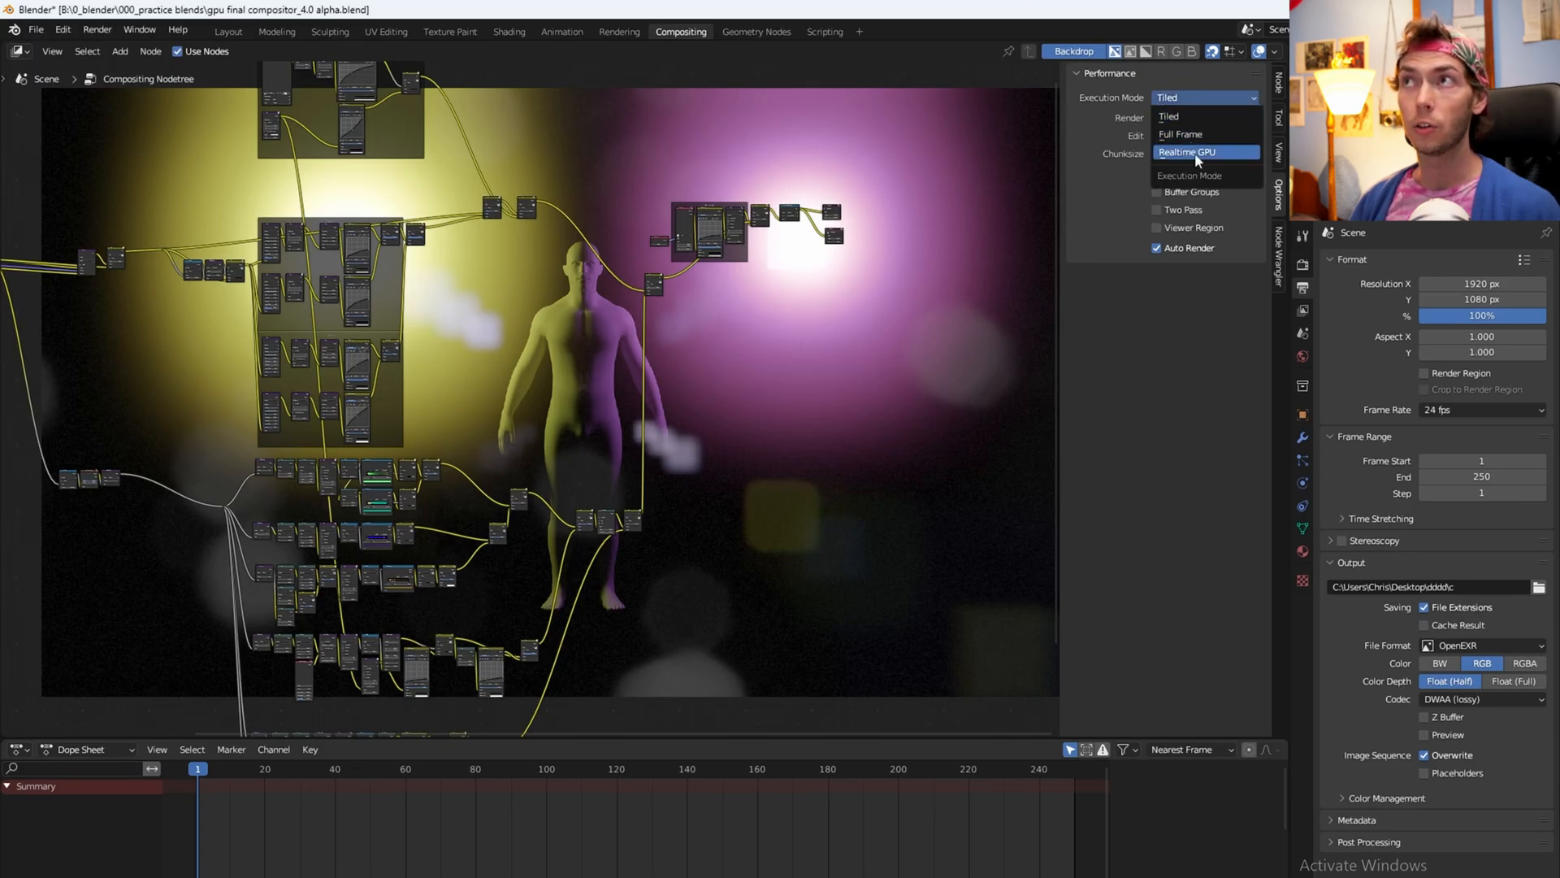
left_click(1203, 152)
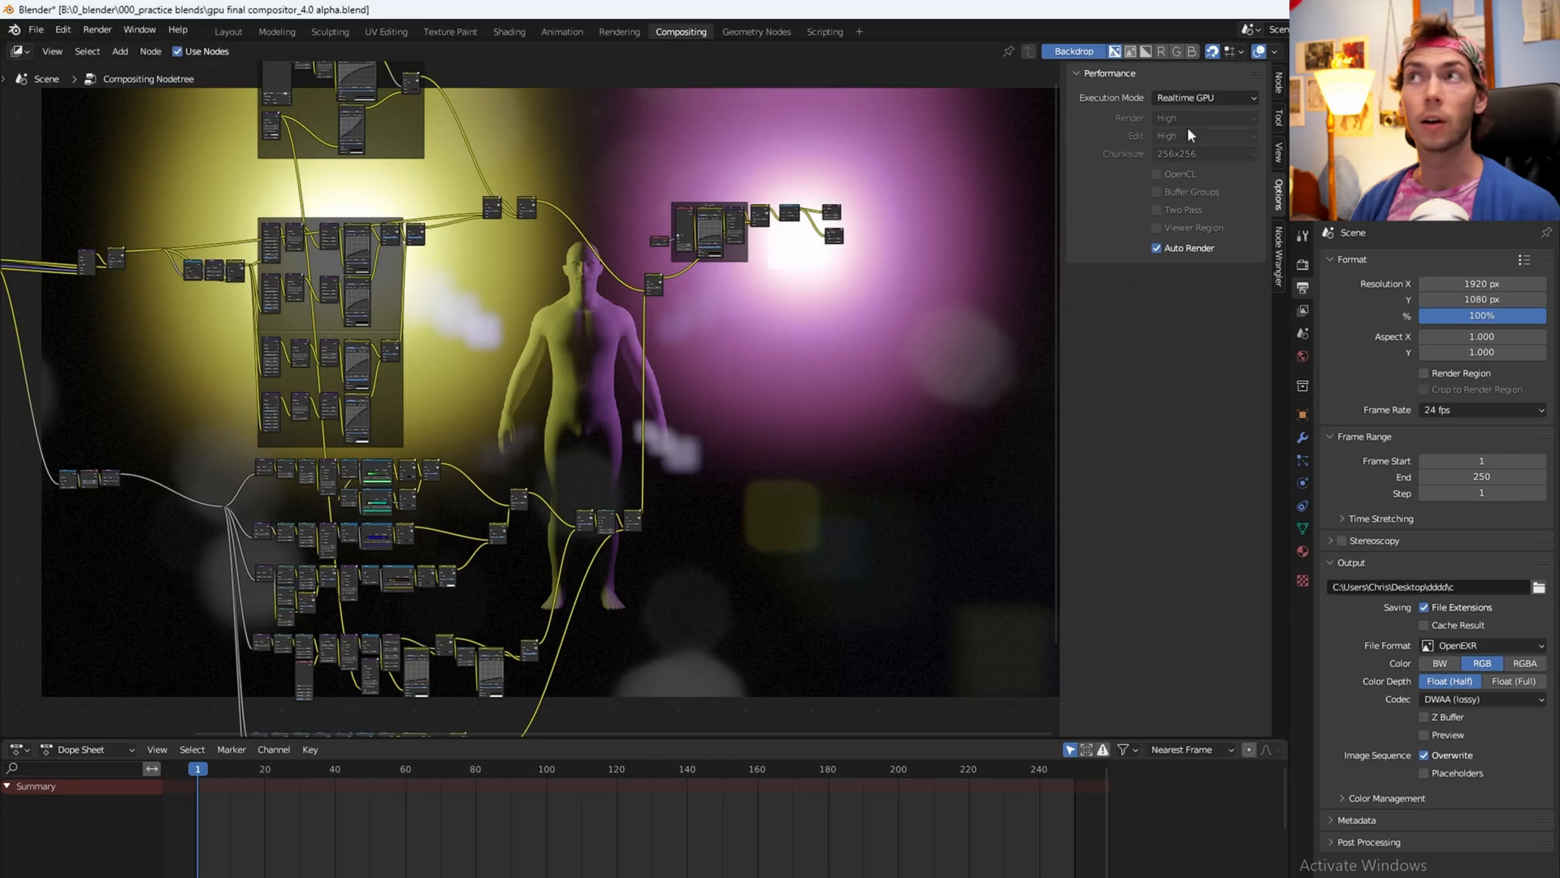
mouse_move(915, 264)
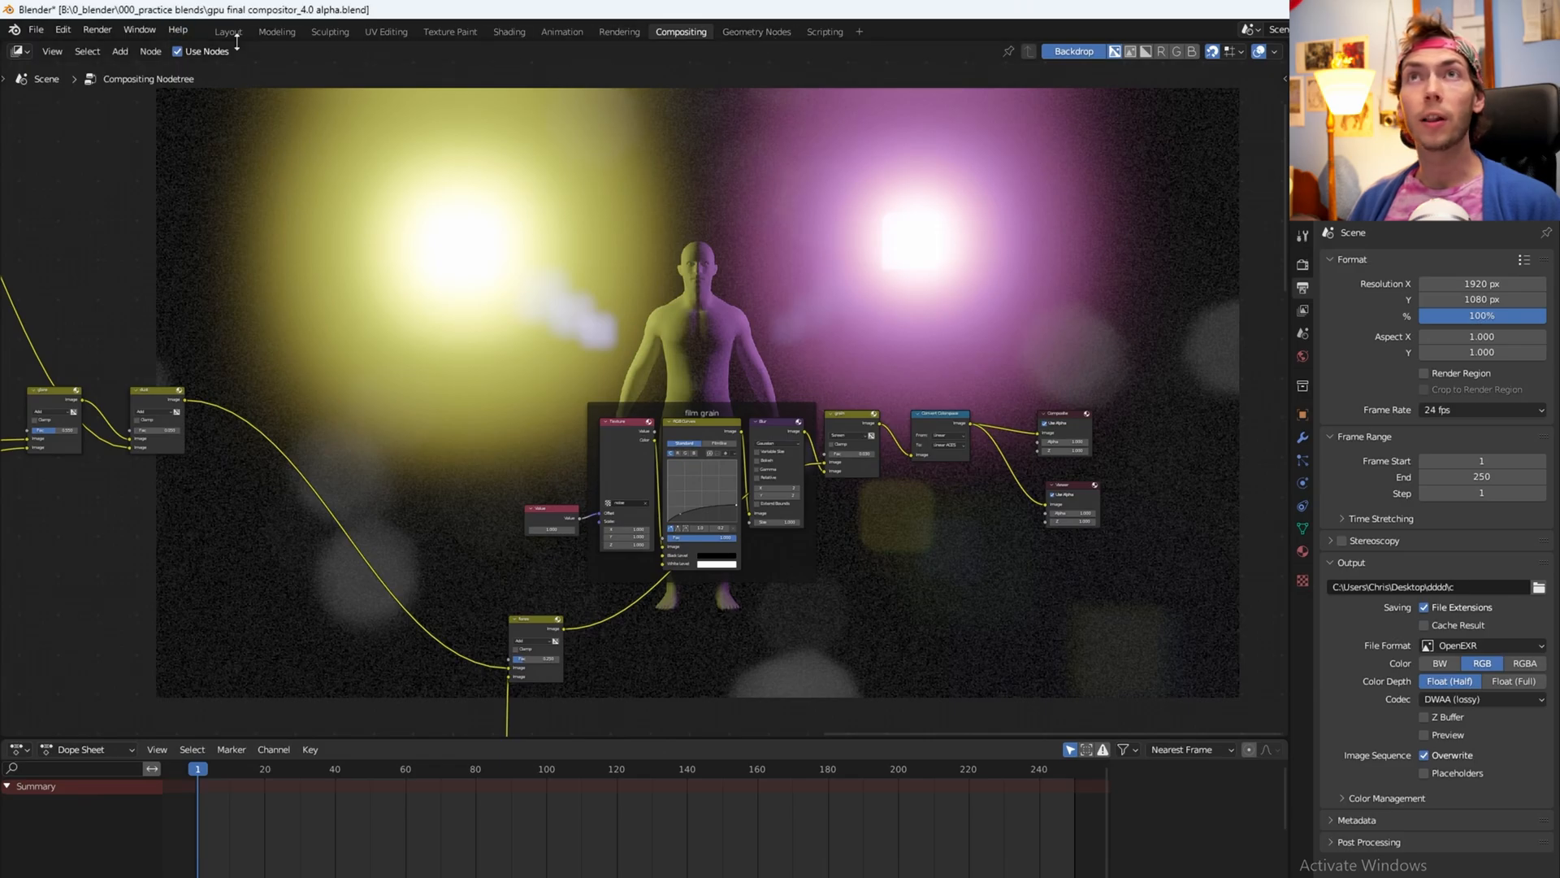
Step: Keyframe a continuous spin on the figure while the timeline plays in the Layout workspace
left_click(227, 31)
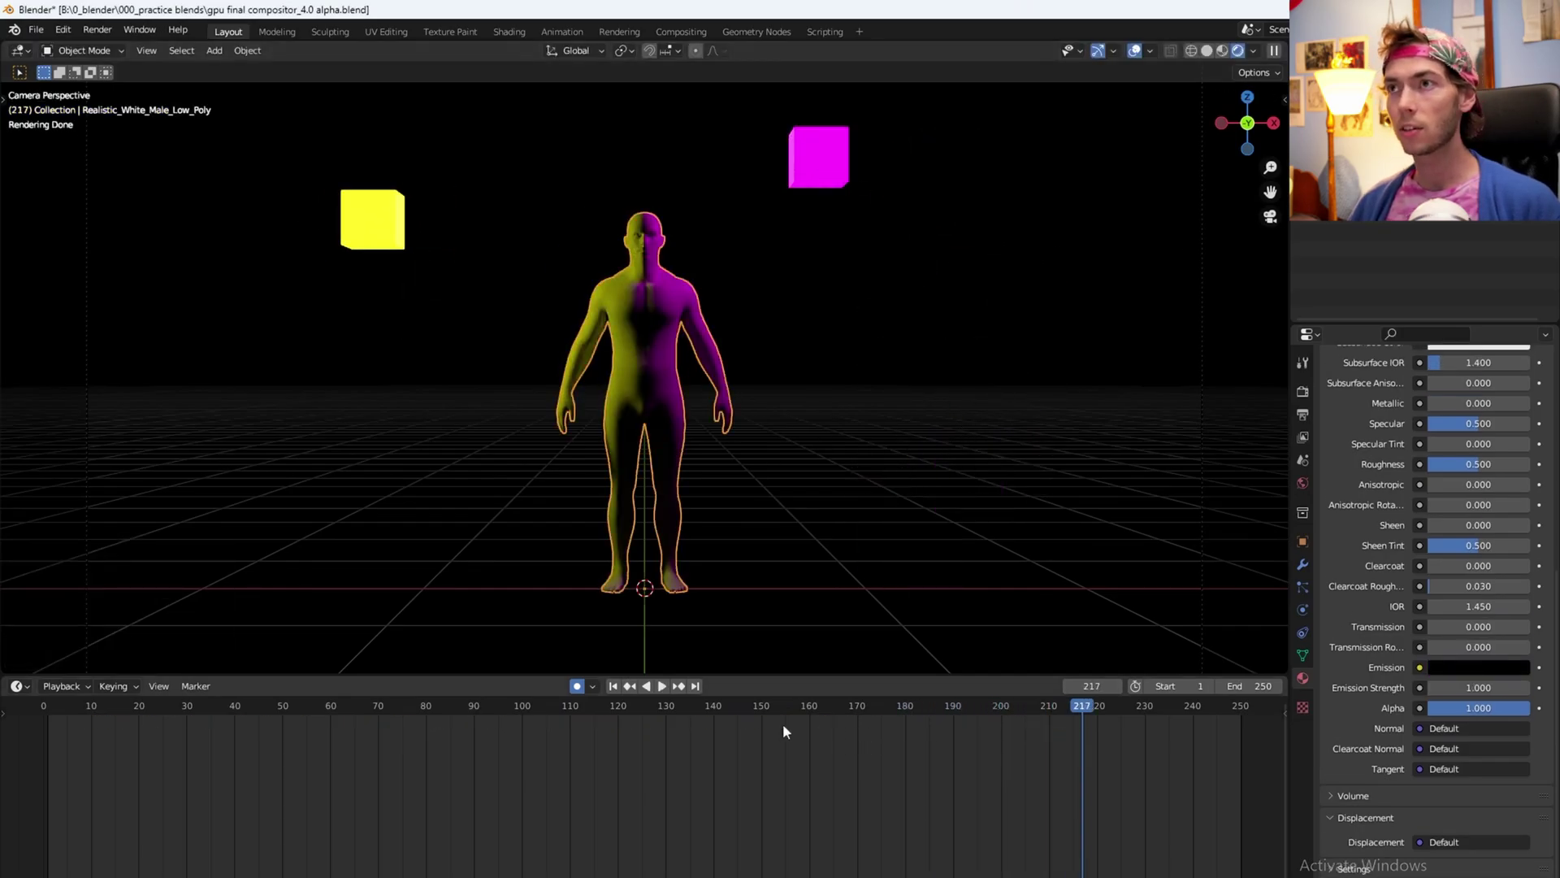
left_click(629, 686)
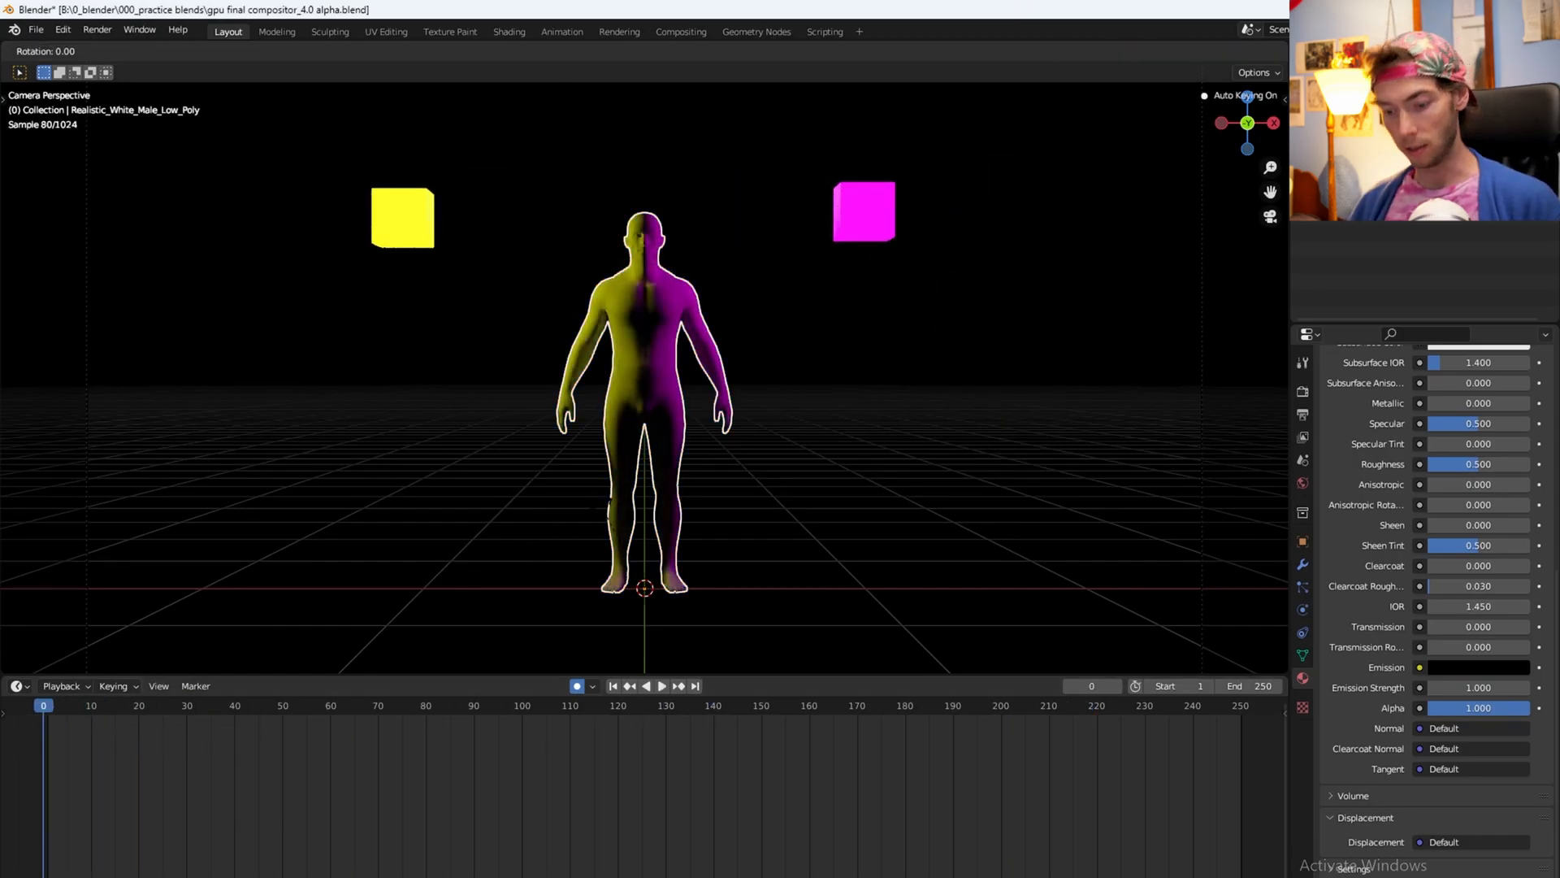
left_click(662, 686)
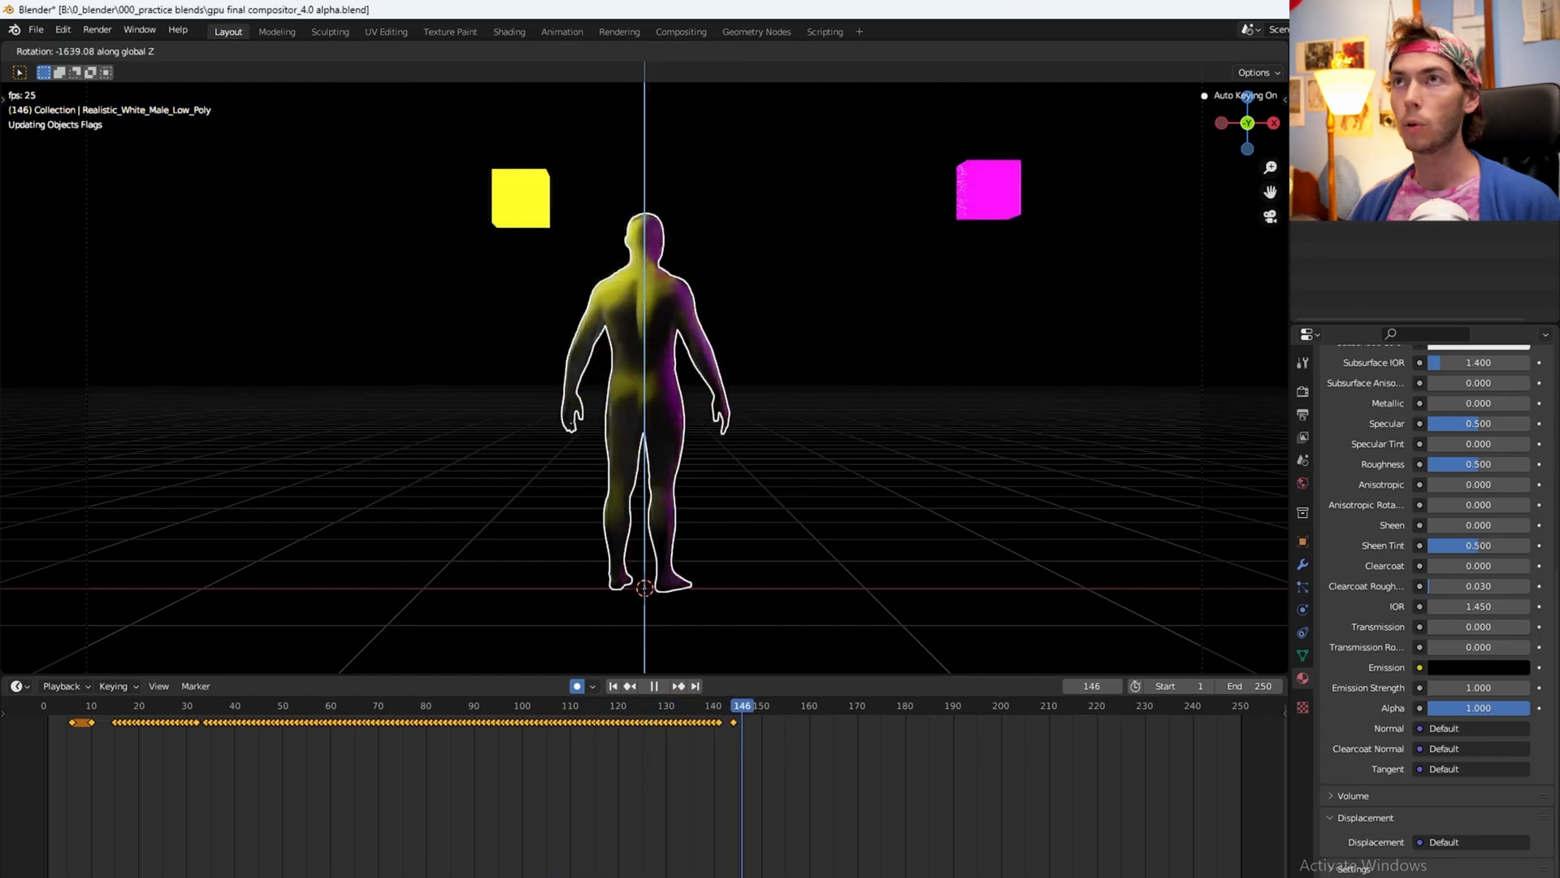
left_click(655, 686)
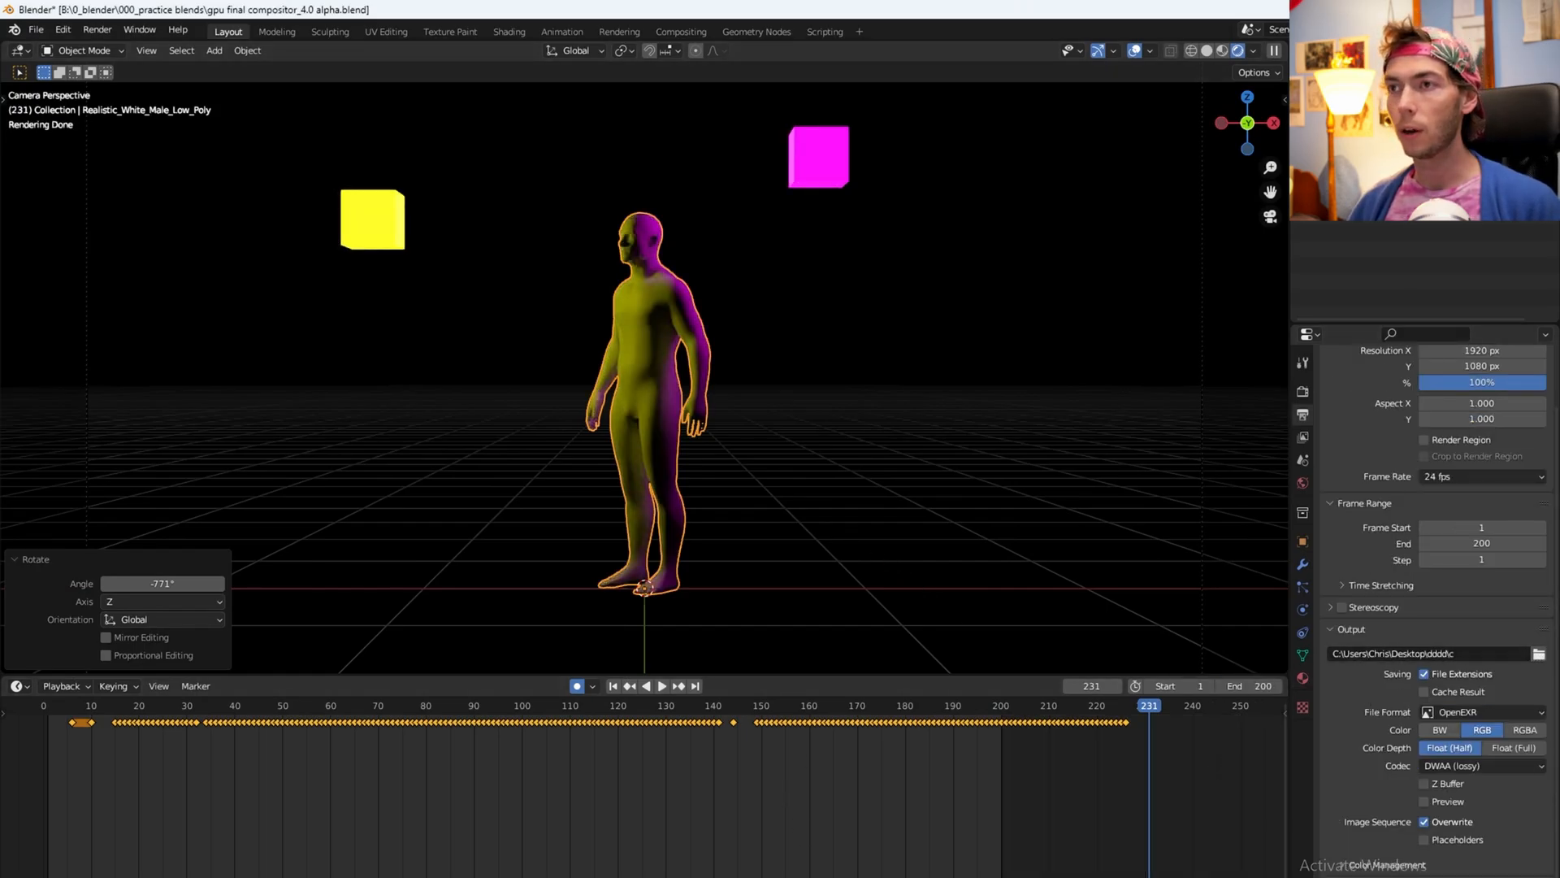
left_click(681, 31)
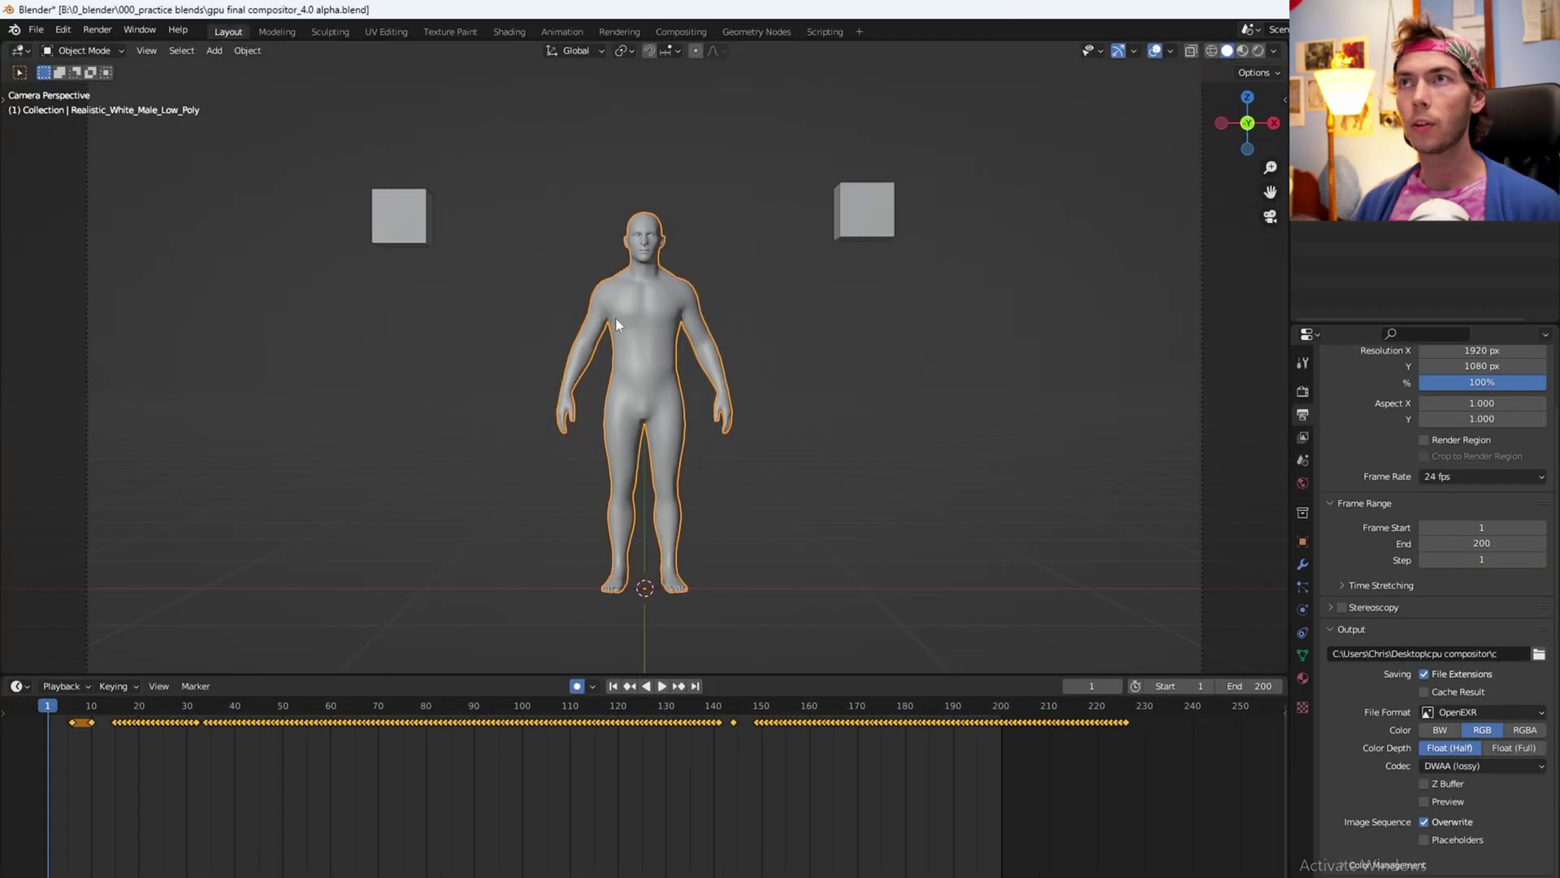
mouse_move(615, 322)
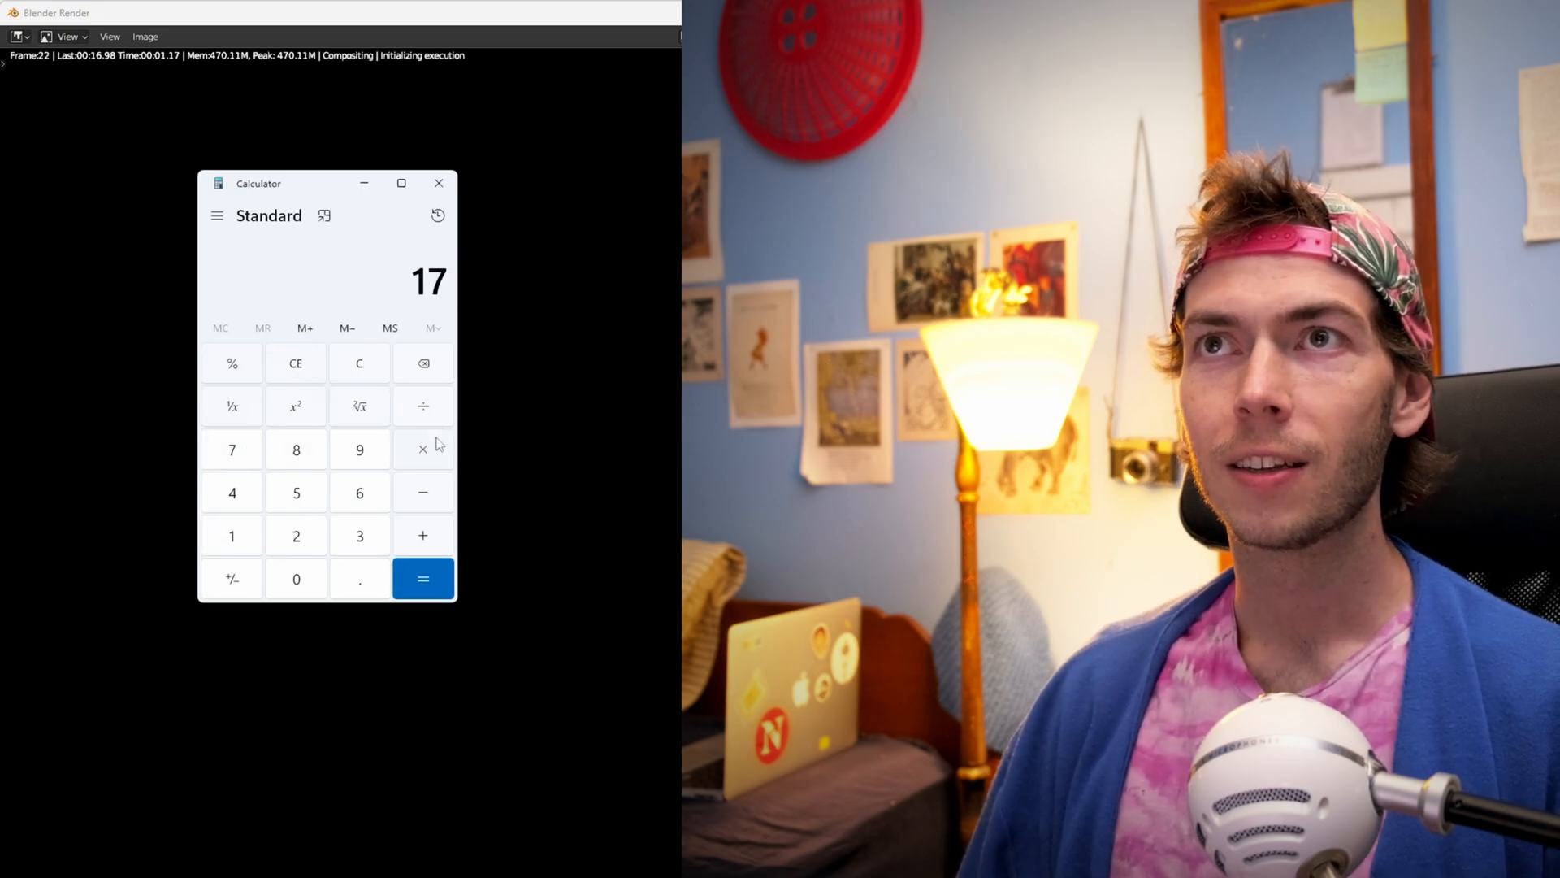
Step: Compute 17 × 200 ÷ 60 ≈ 56.7 minutes of render time
left_click(423, 579)
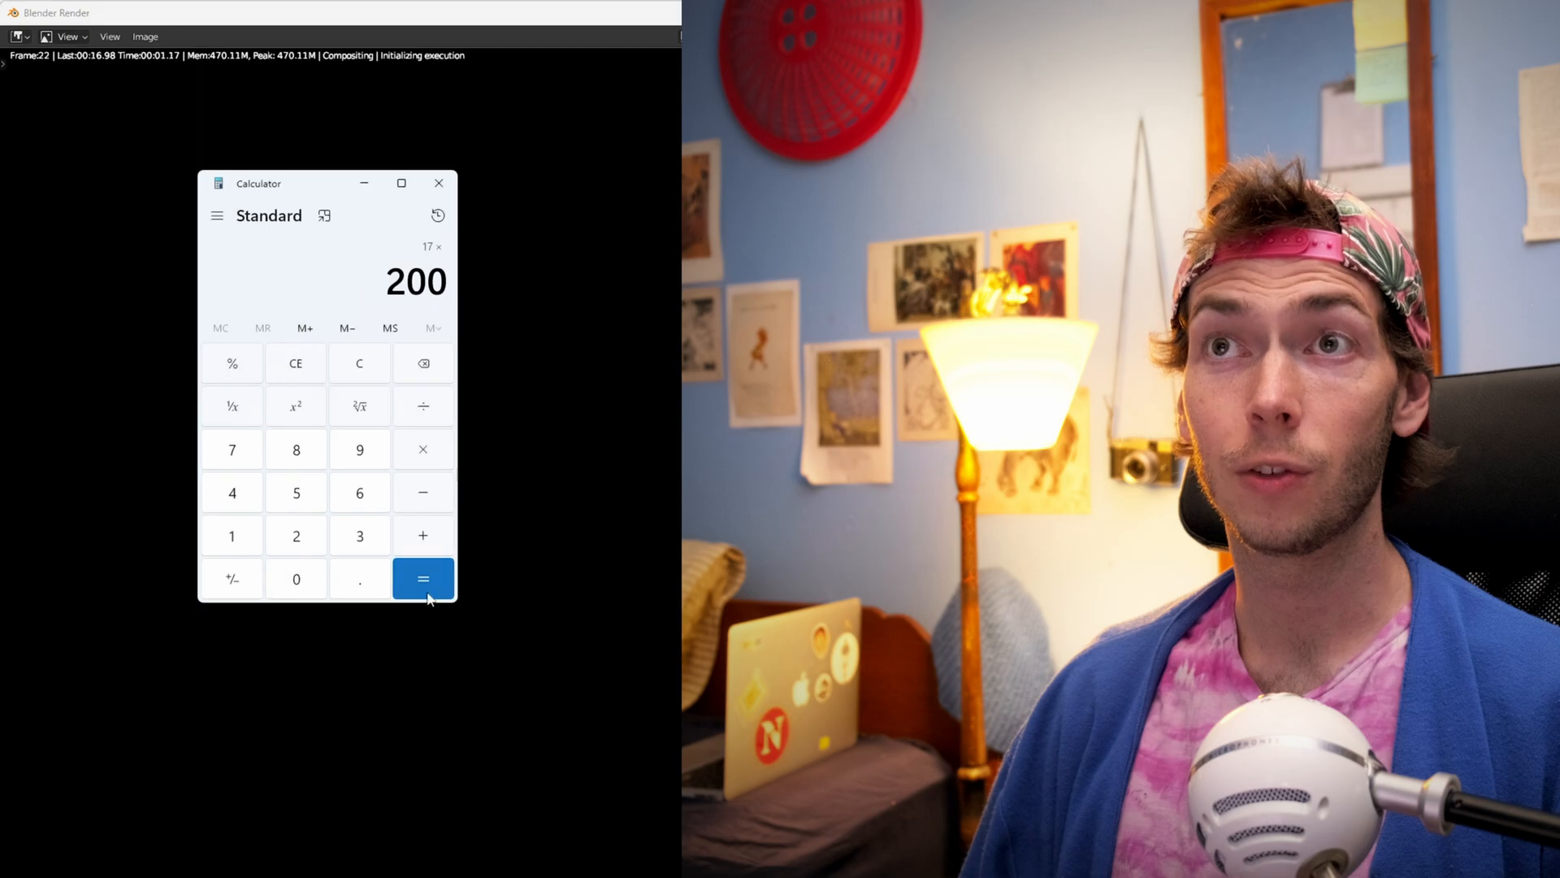
left_click(423, 579)
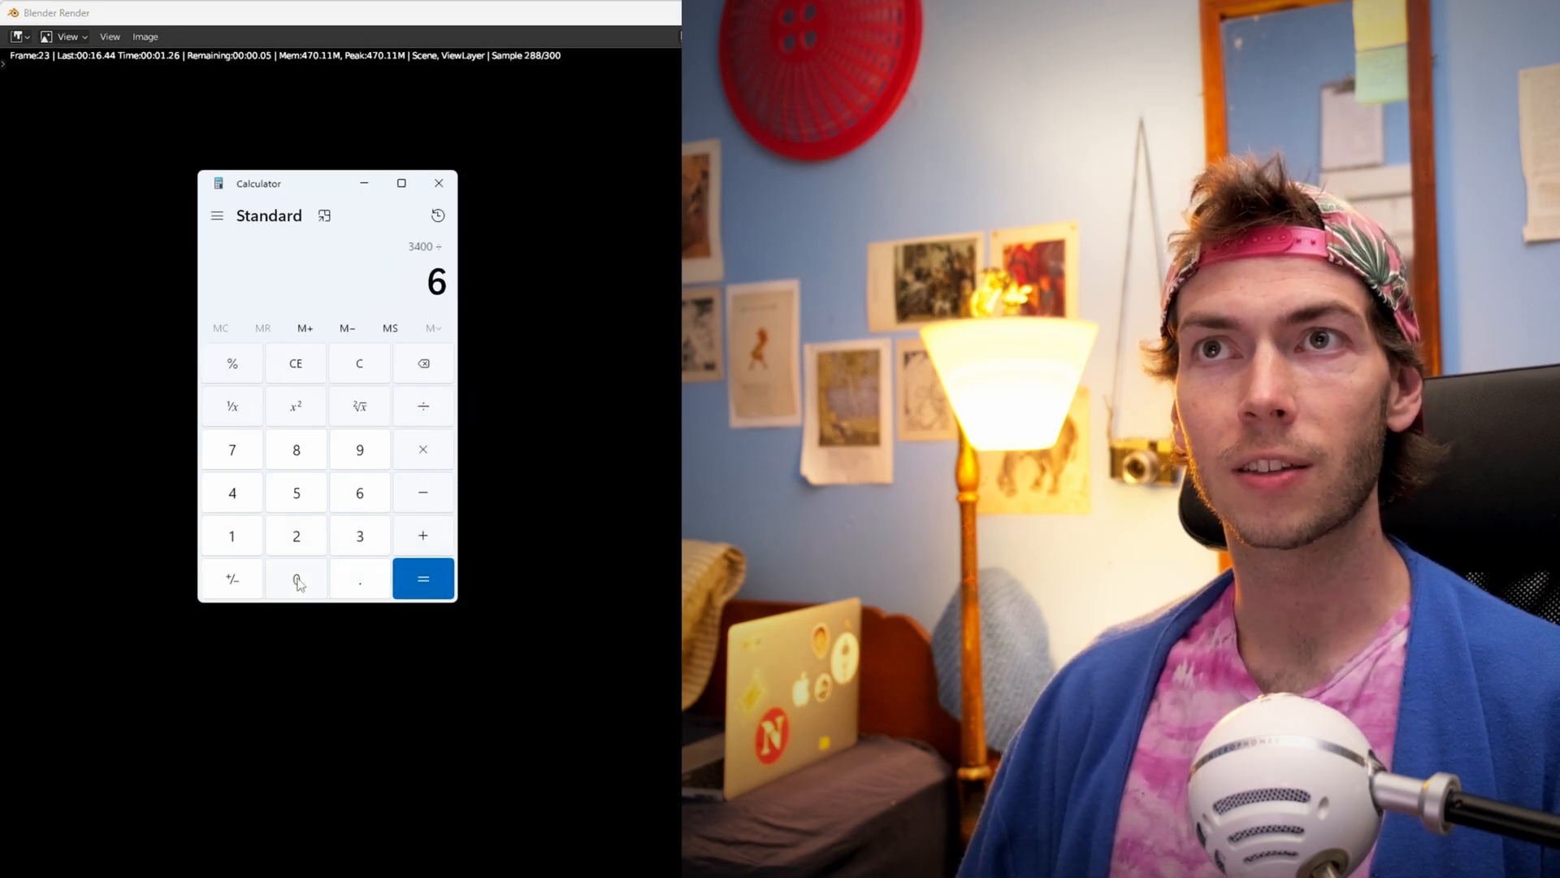
left_click(423, 579)
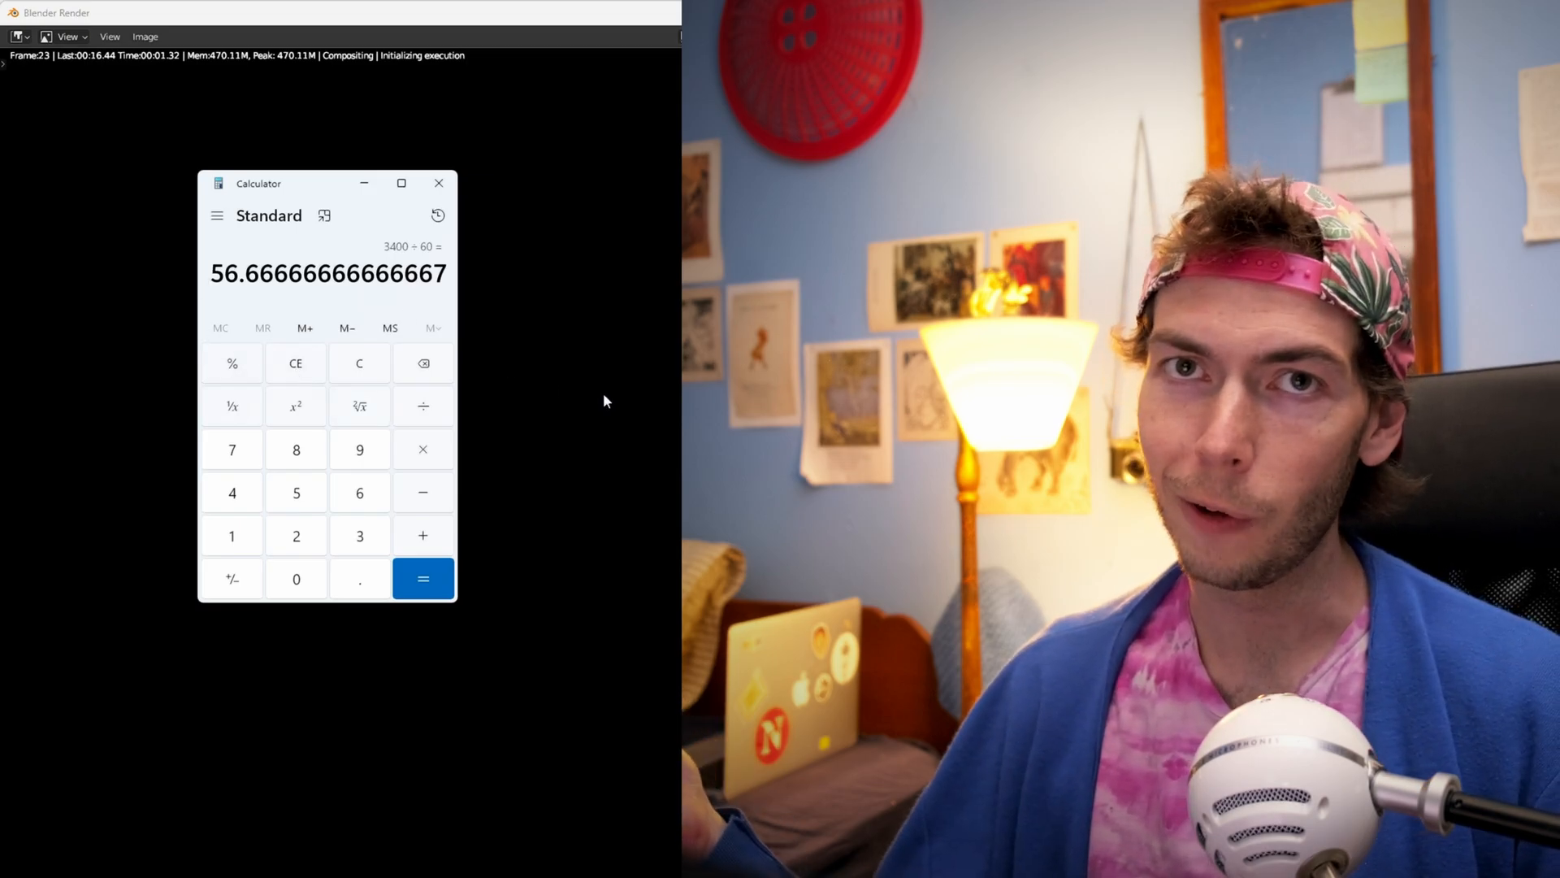
mouse_move(150, 157)
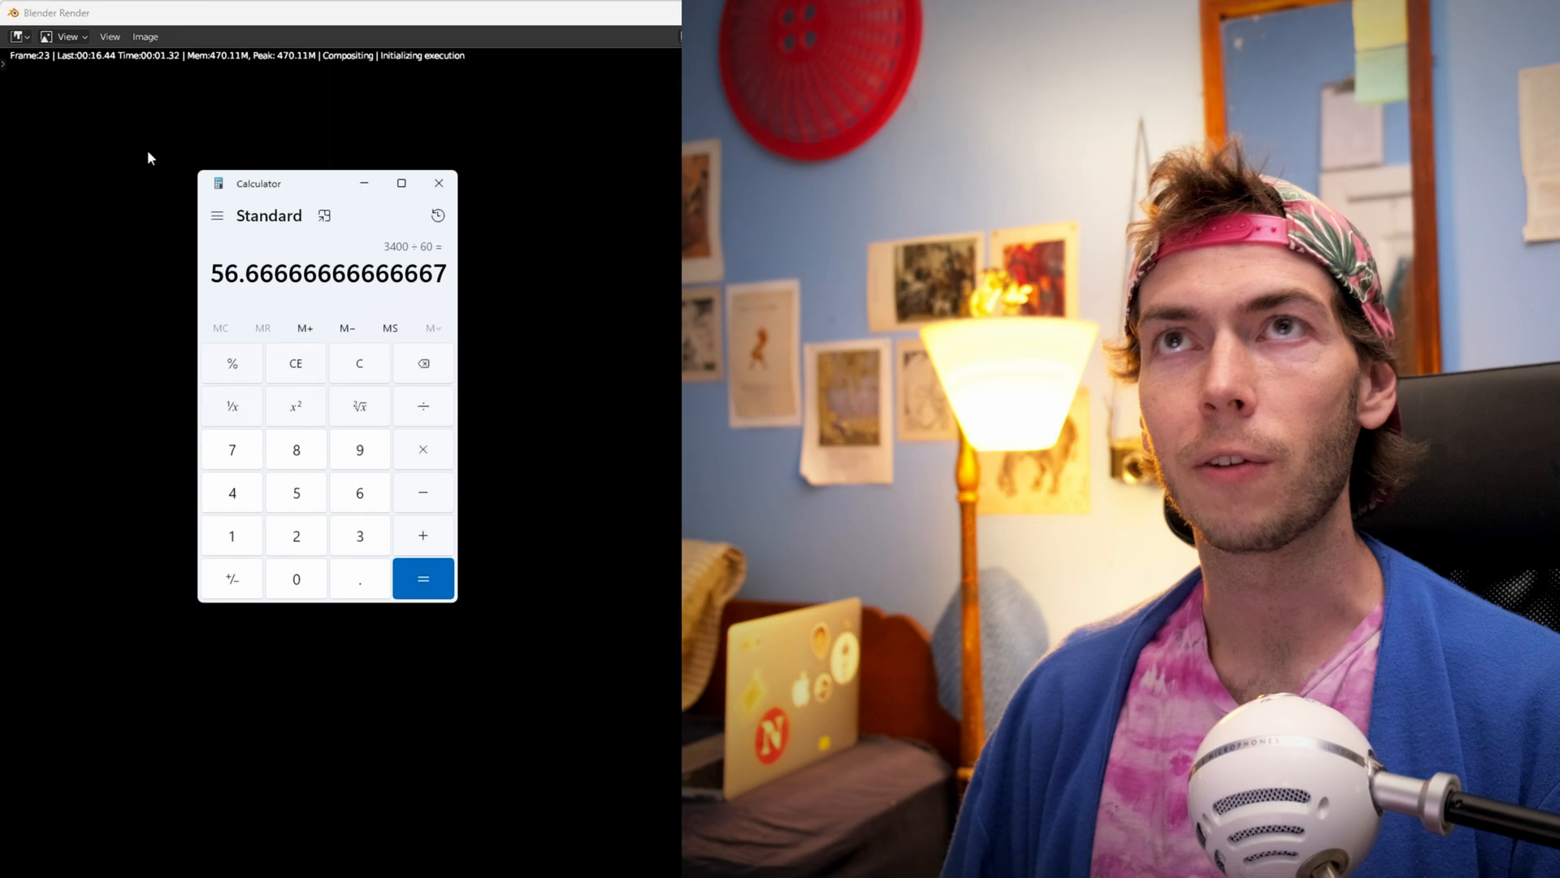
mouse_move(400, 338)
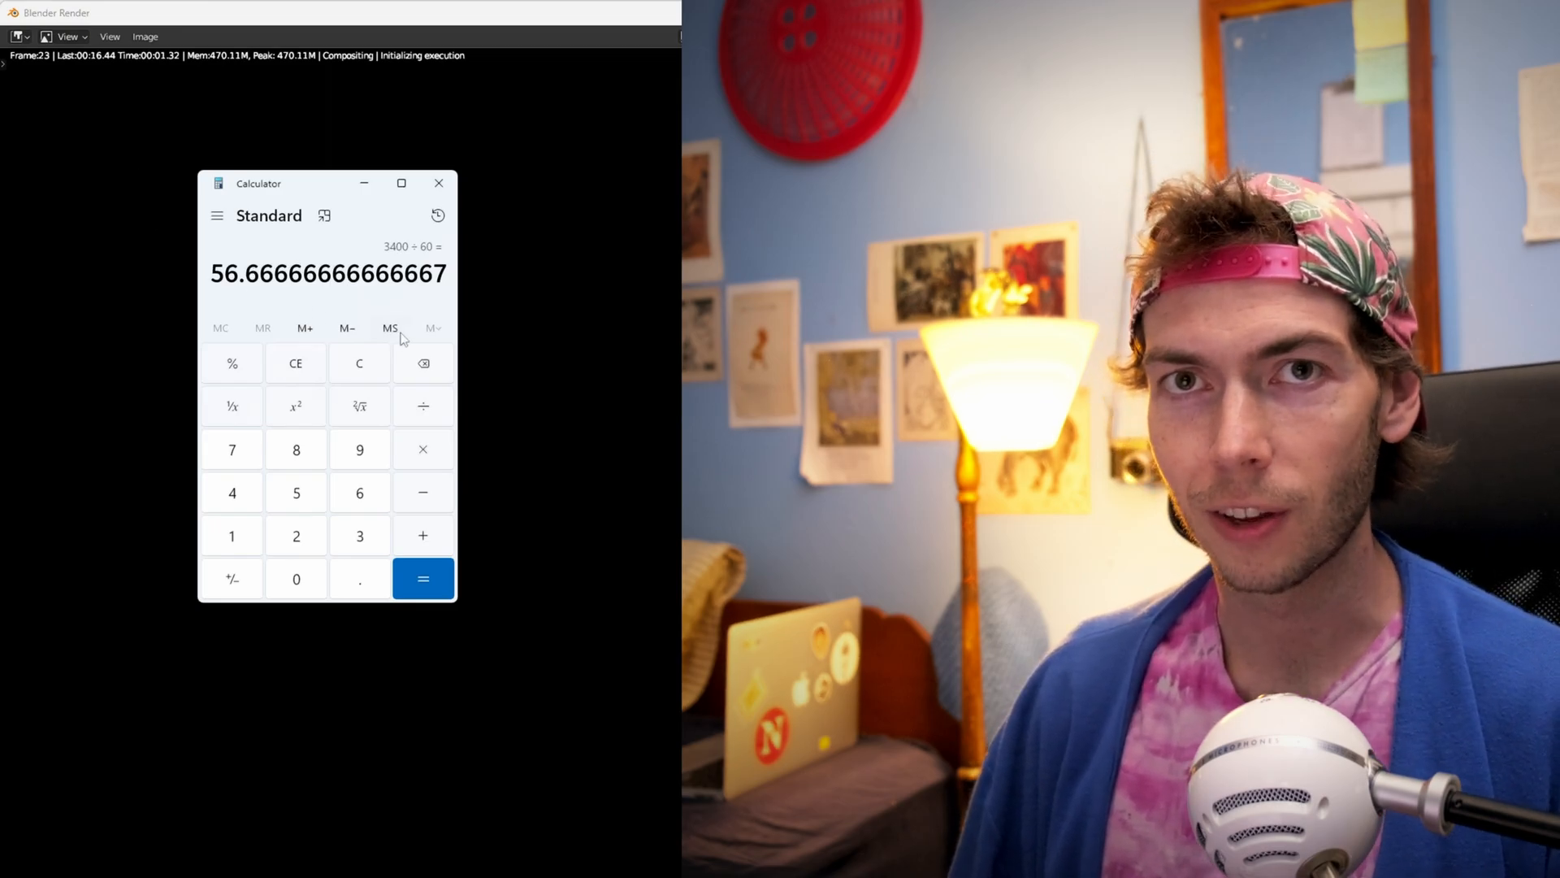
mouse_move(644, 465)
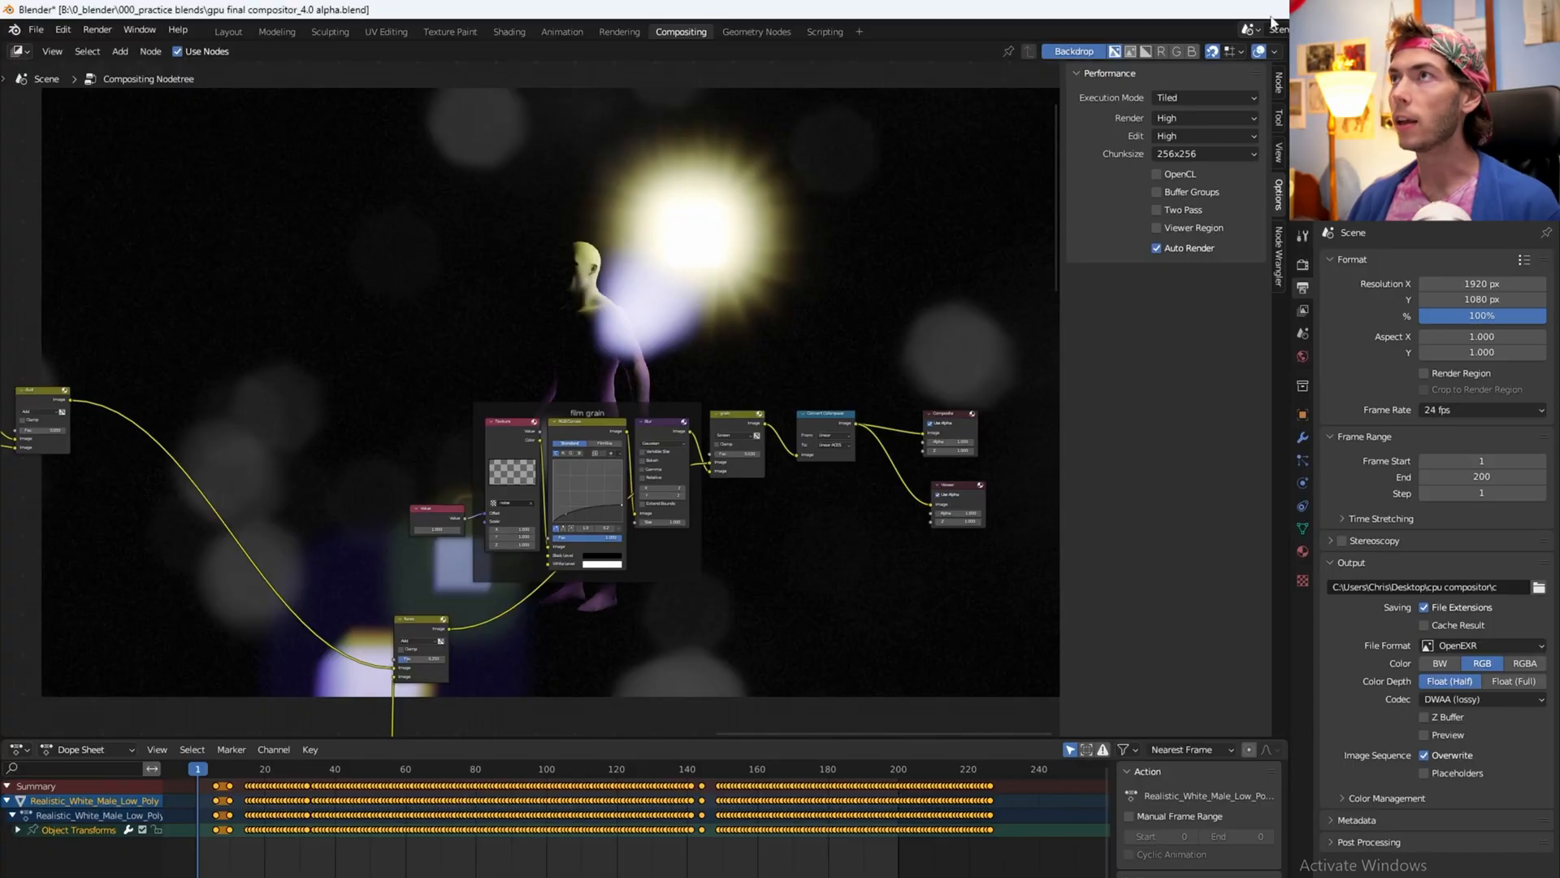
Step: Accept the output folder and render the animation with Realtime GPU compositing
left_click(1205, 96)
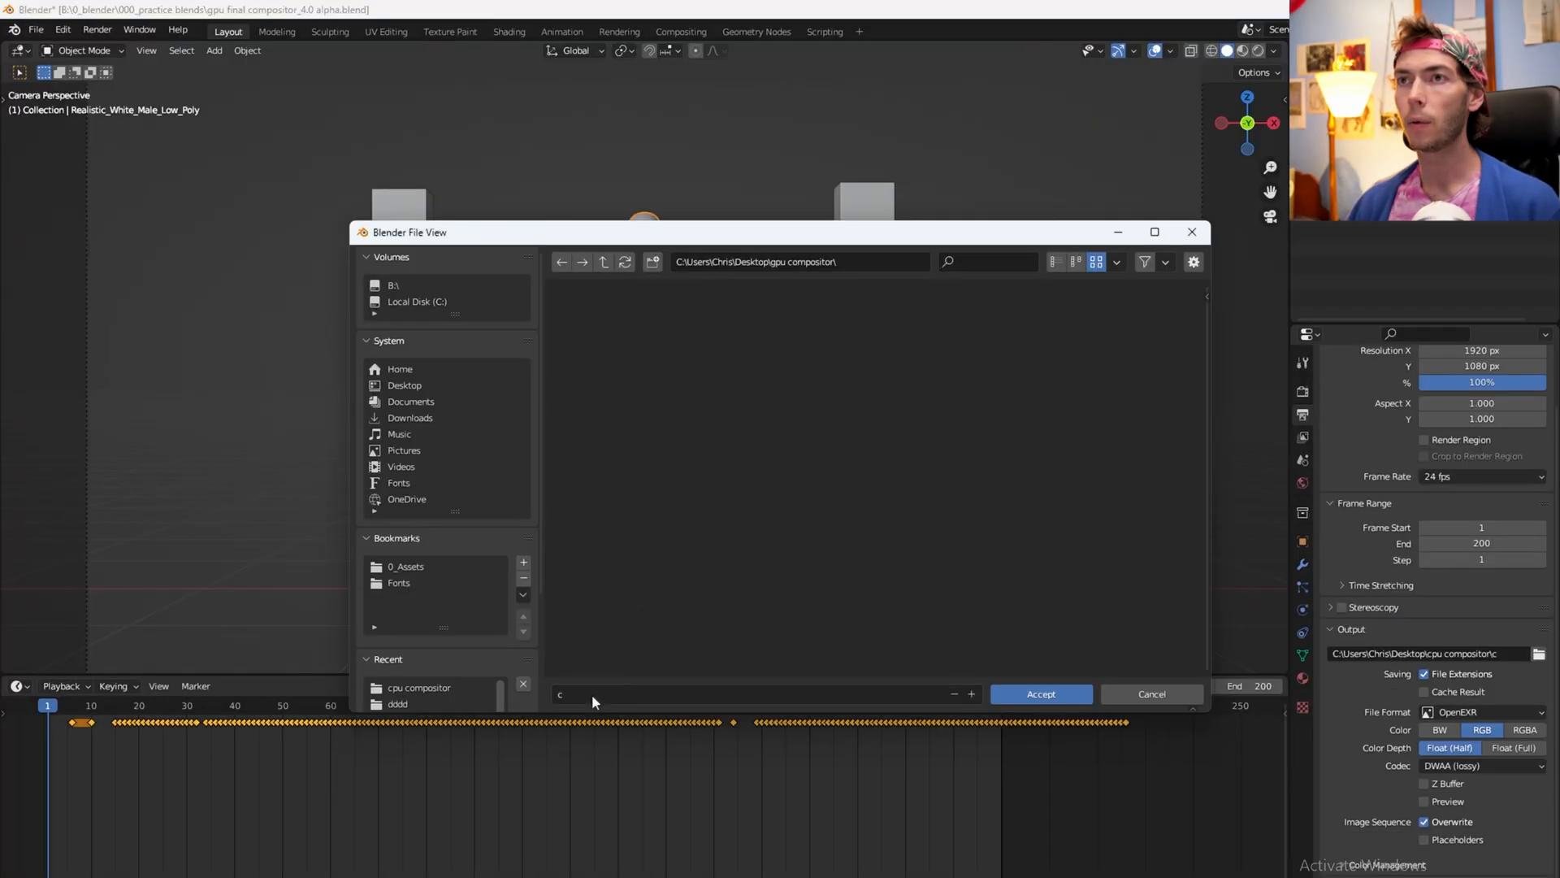
left_click(1151, 694)
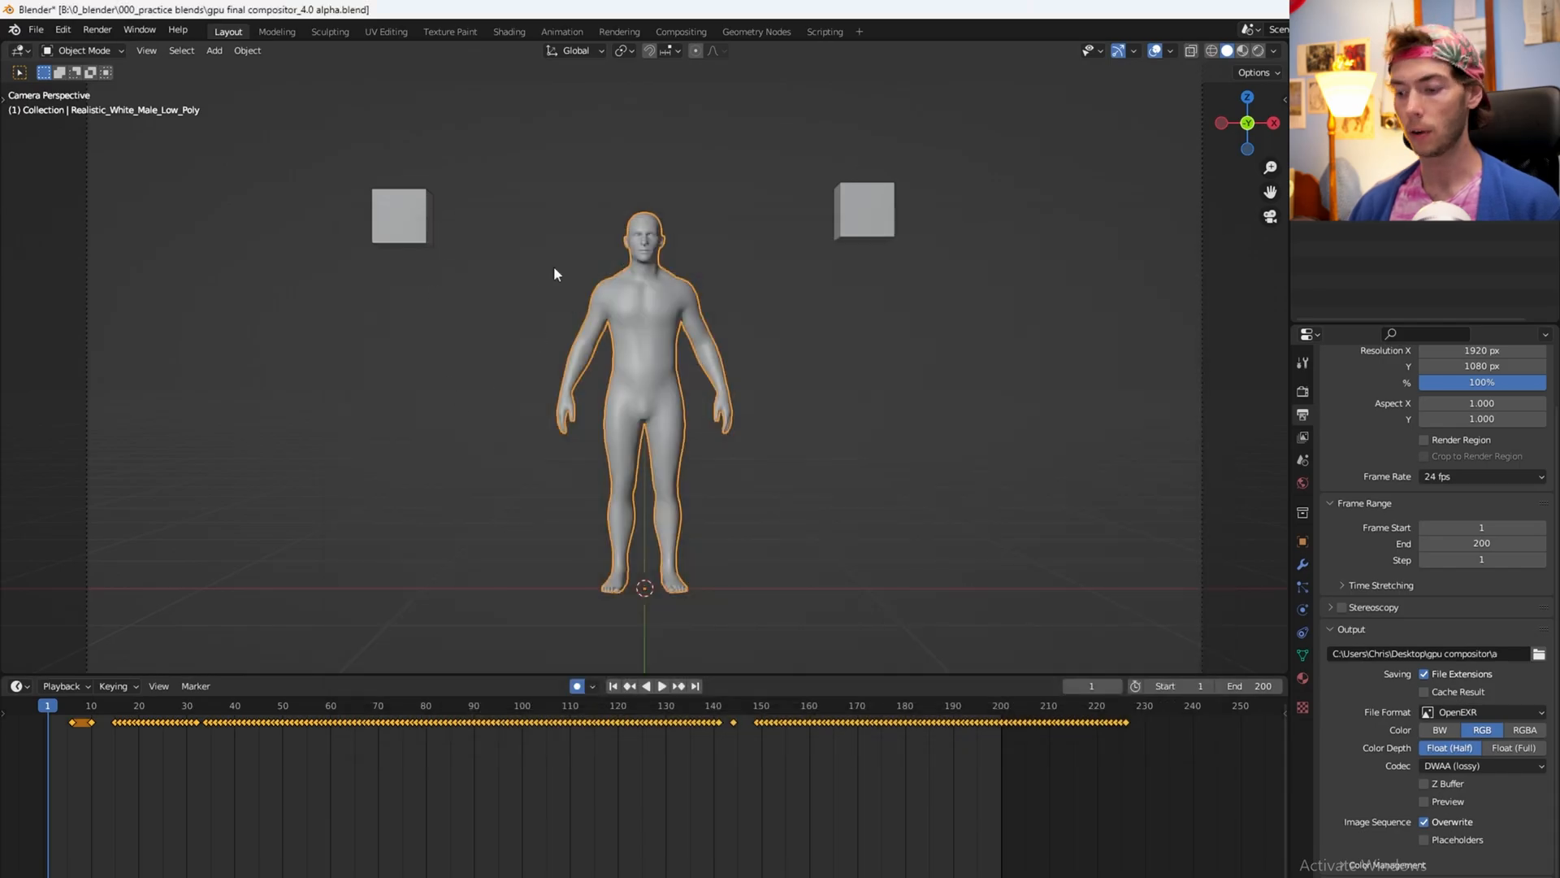
key("F12")
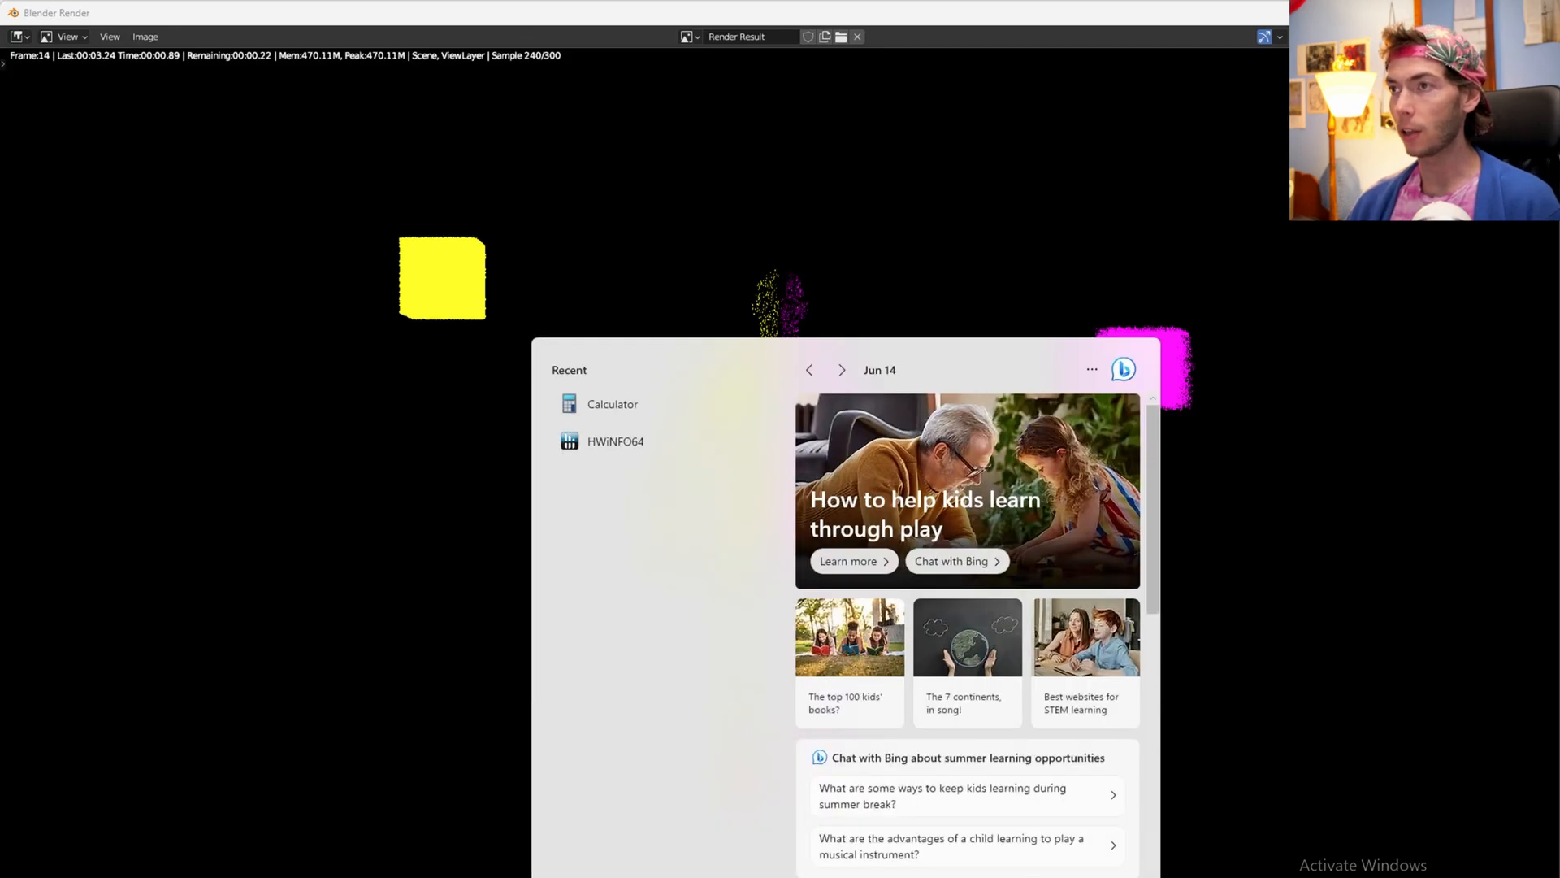
Step: Compute 3.3 × 200 ÷ 60 = 11 minutes of render time
left_click(613, 403)
type("3.3")
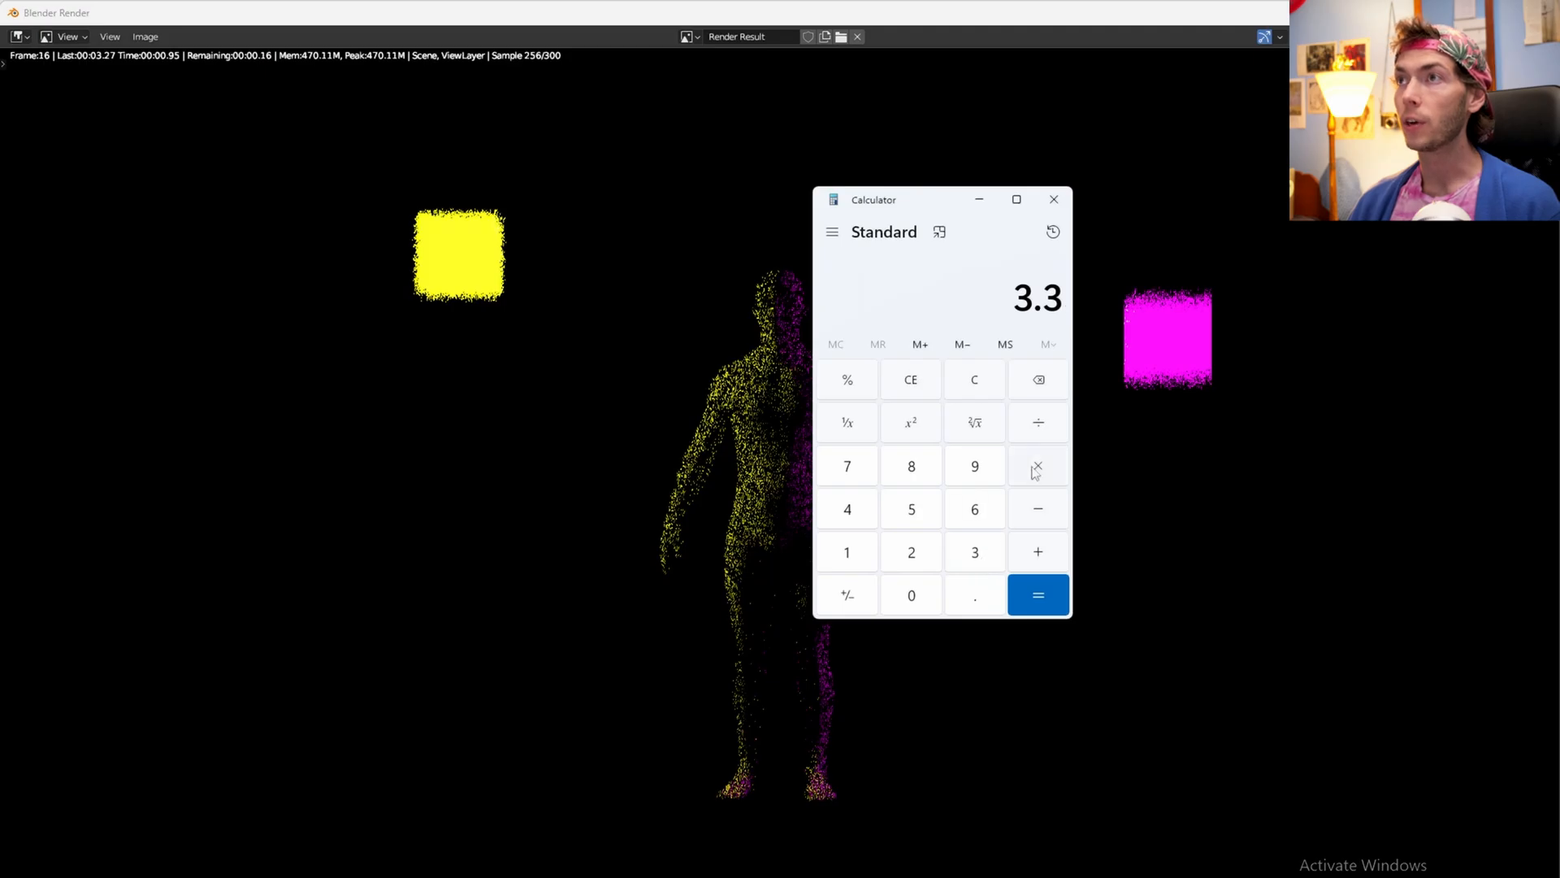
left_click(1038, 465)
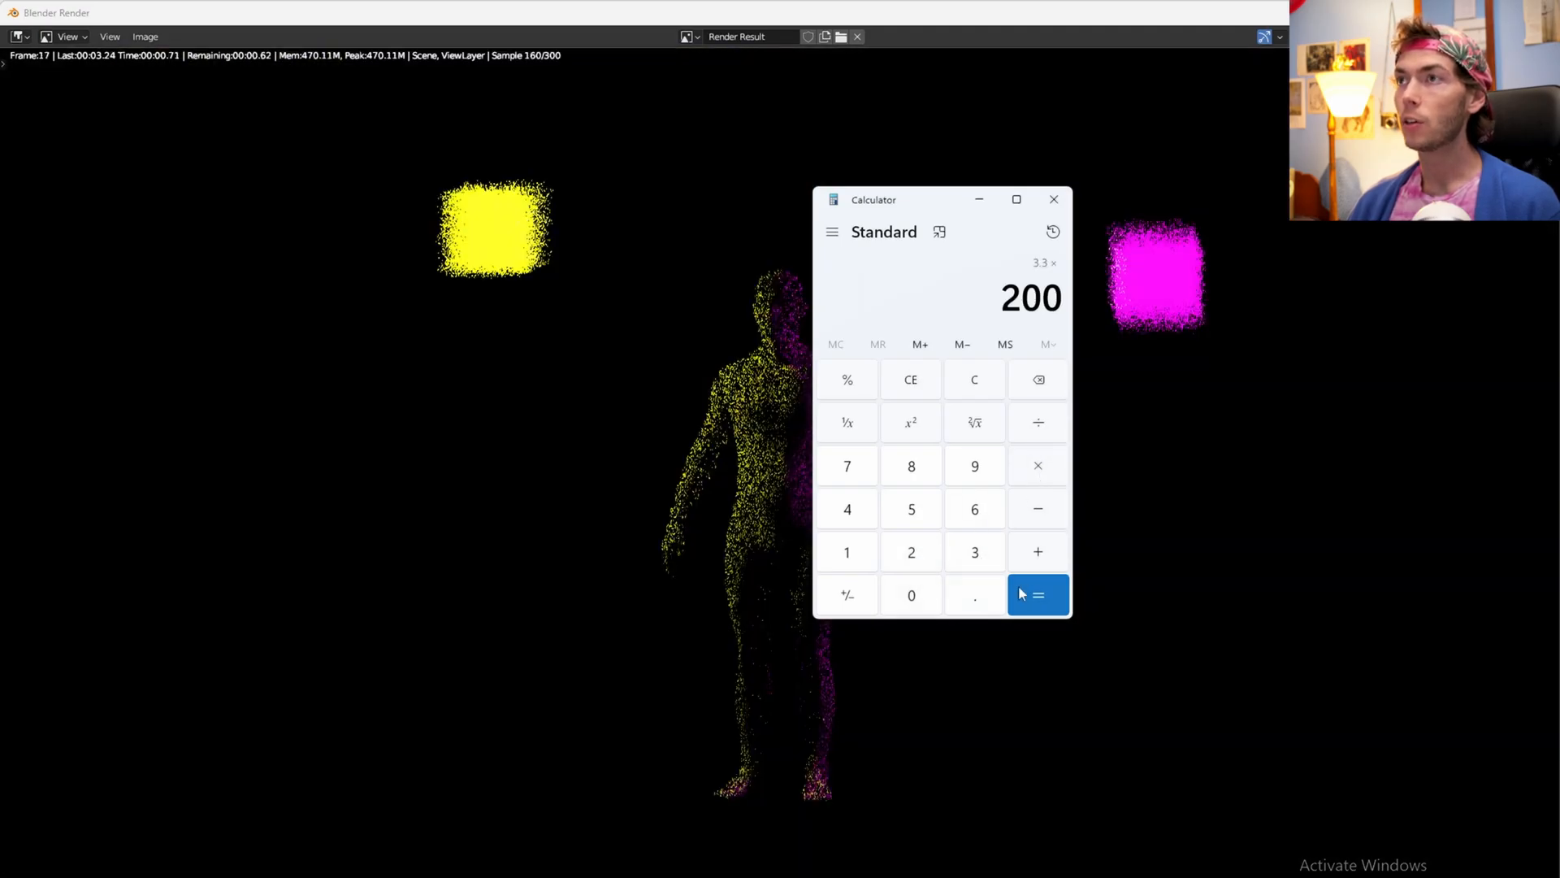
left_click(1037, 594)
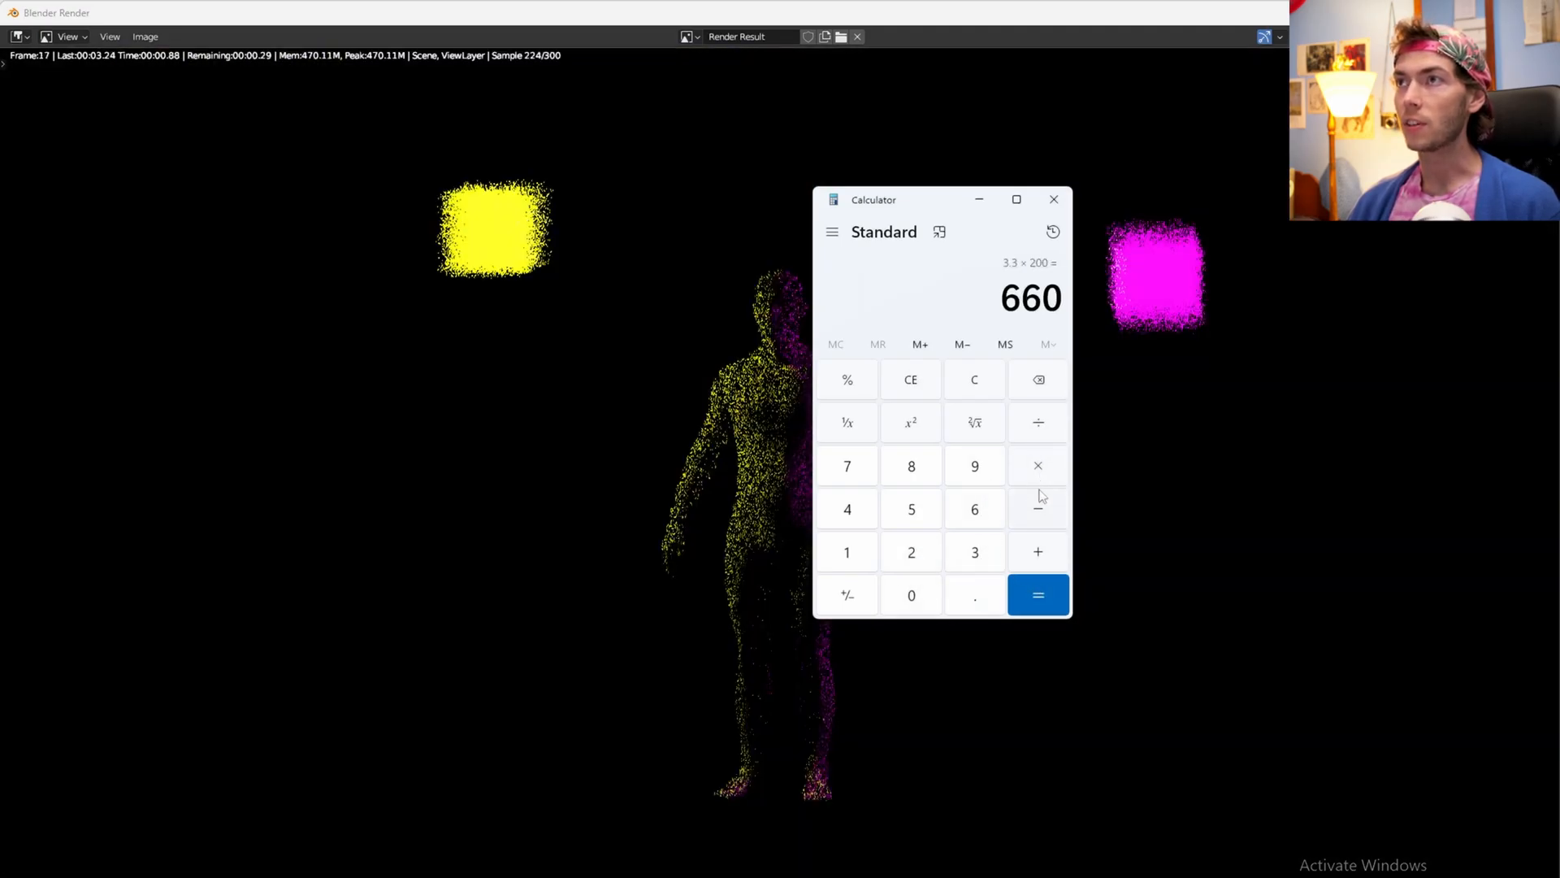
left_click(1039, 595)
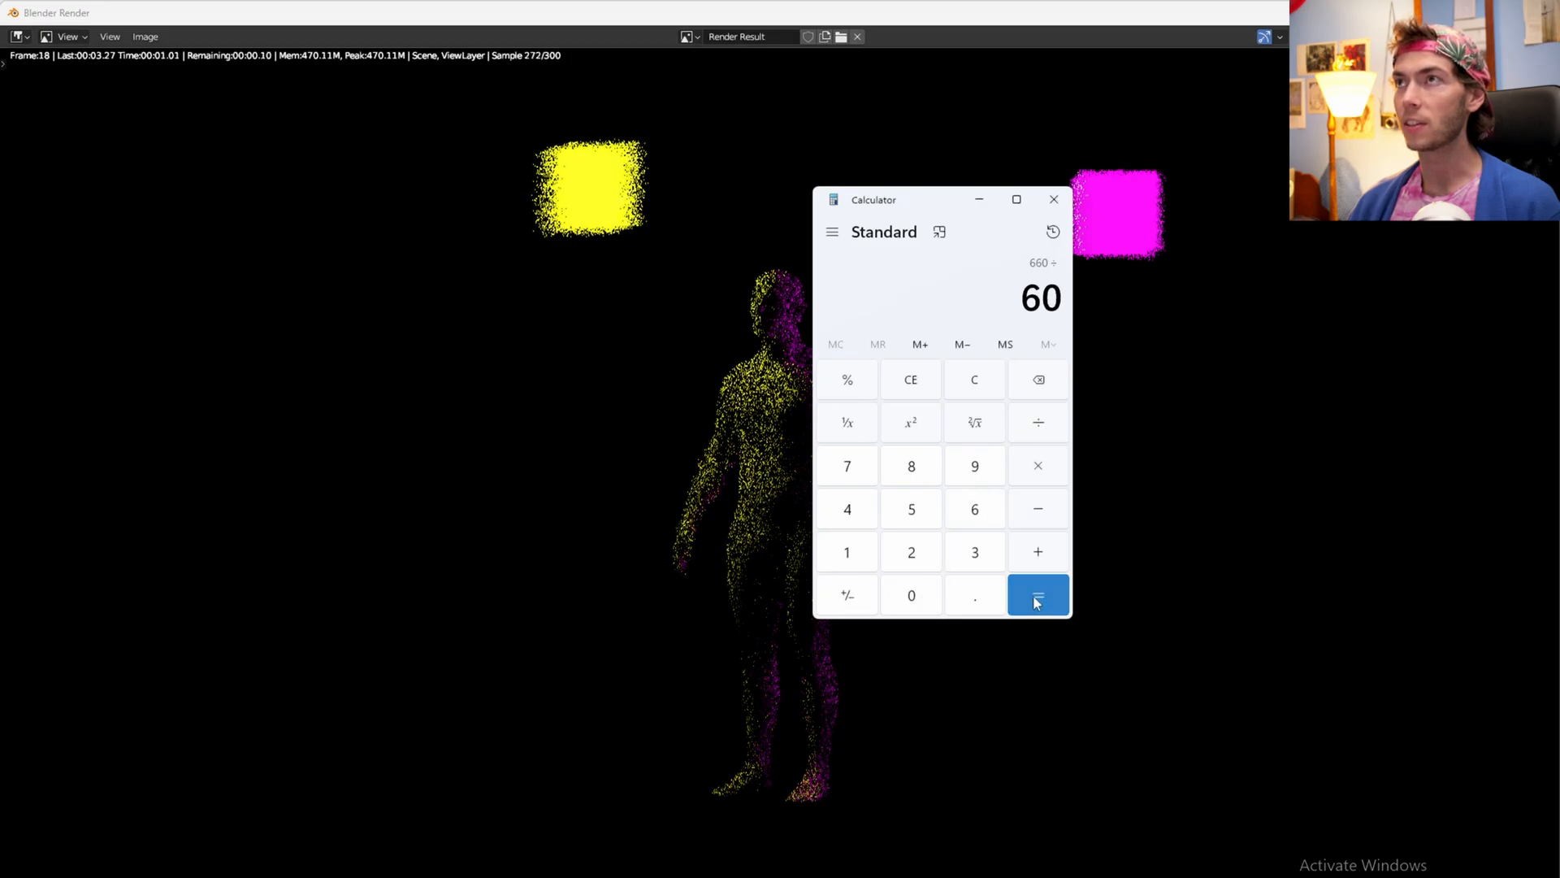
left_click(1038, 595)
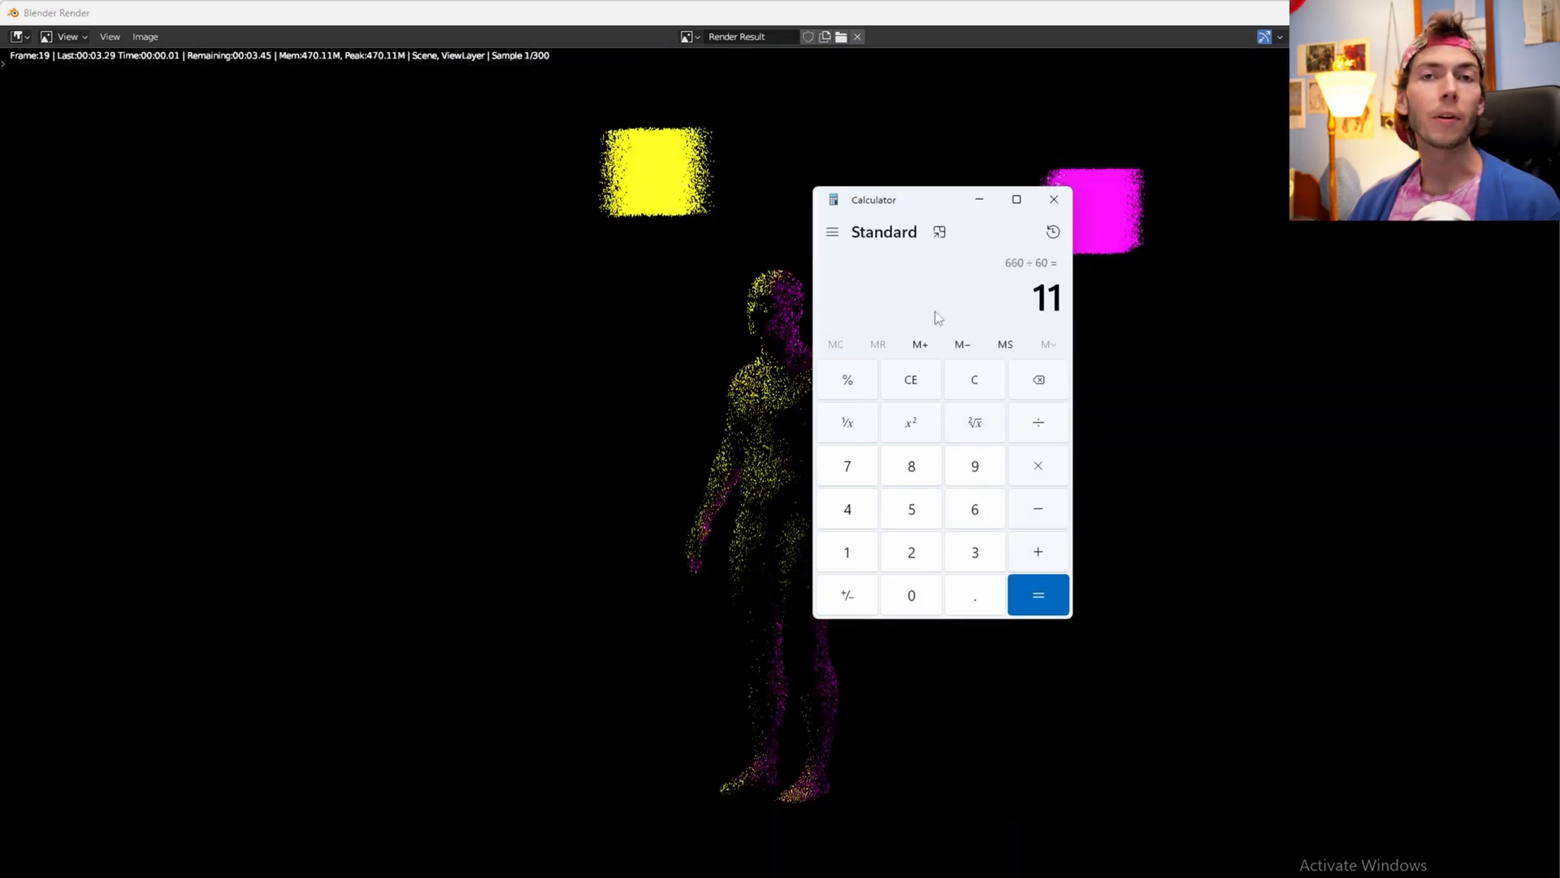
mouse_move(936, 380)
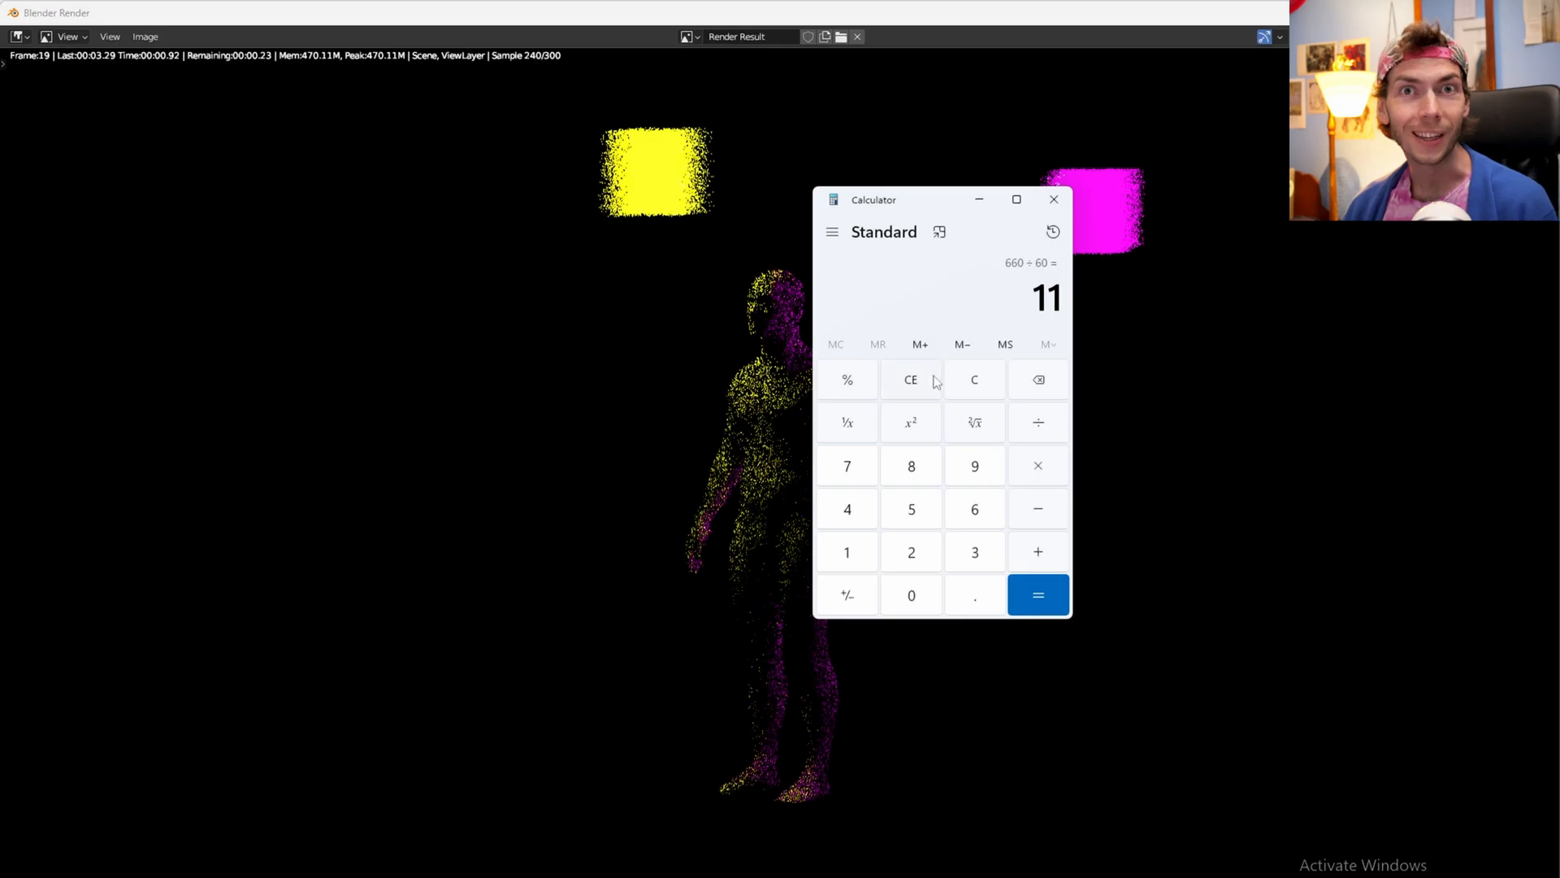